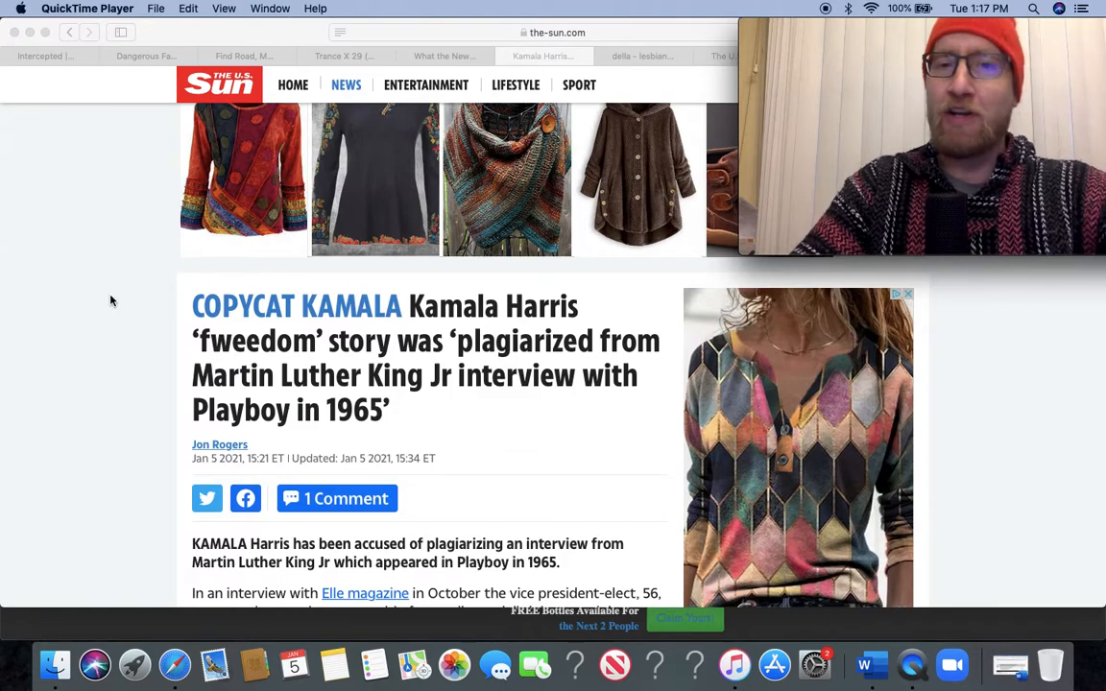
pyautogui.moveTo(123, 384)
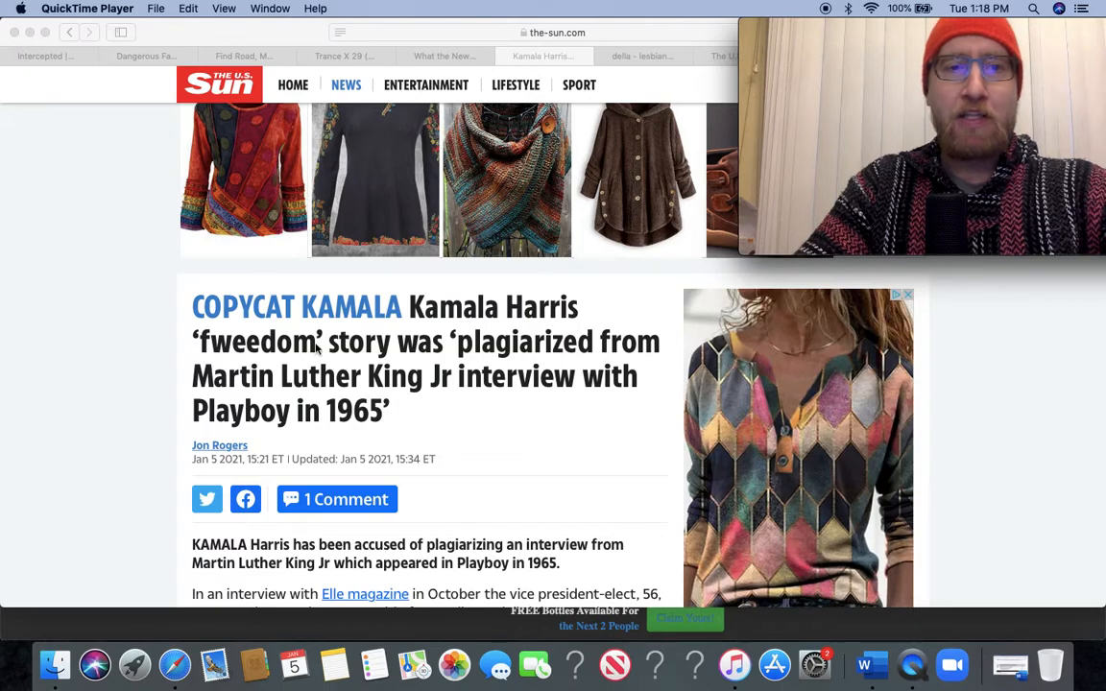
pyautogui.moveTo(368, 368)
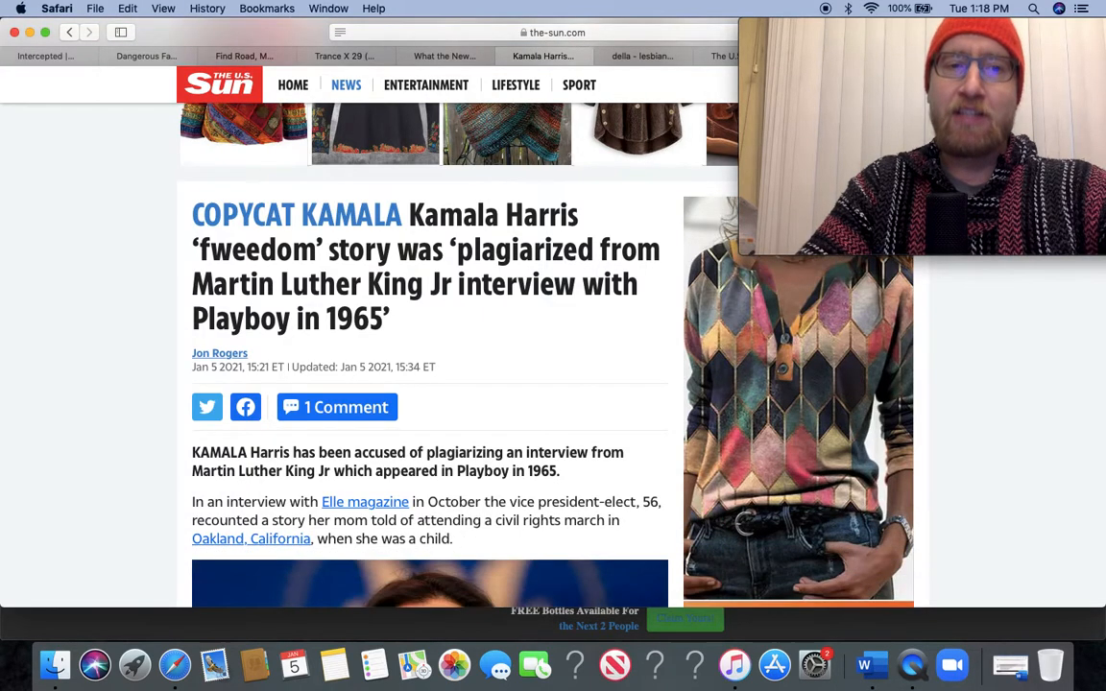
# Read down past the Harris and Martin Luther King photos to the quoted paragraphs and embedded tweet.
pyautogui.scroll(-3)
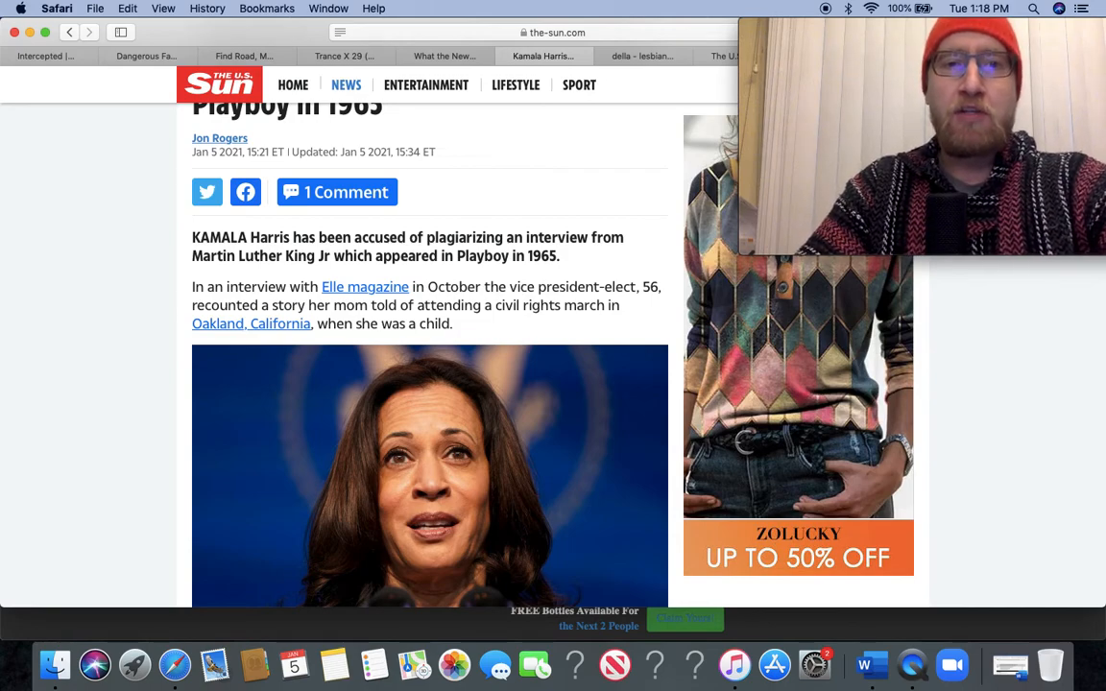
pyautogui.scroll(-3)
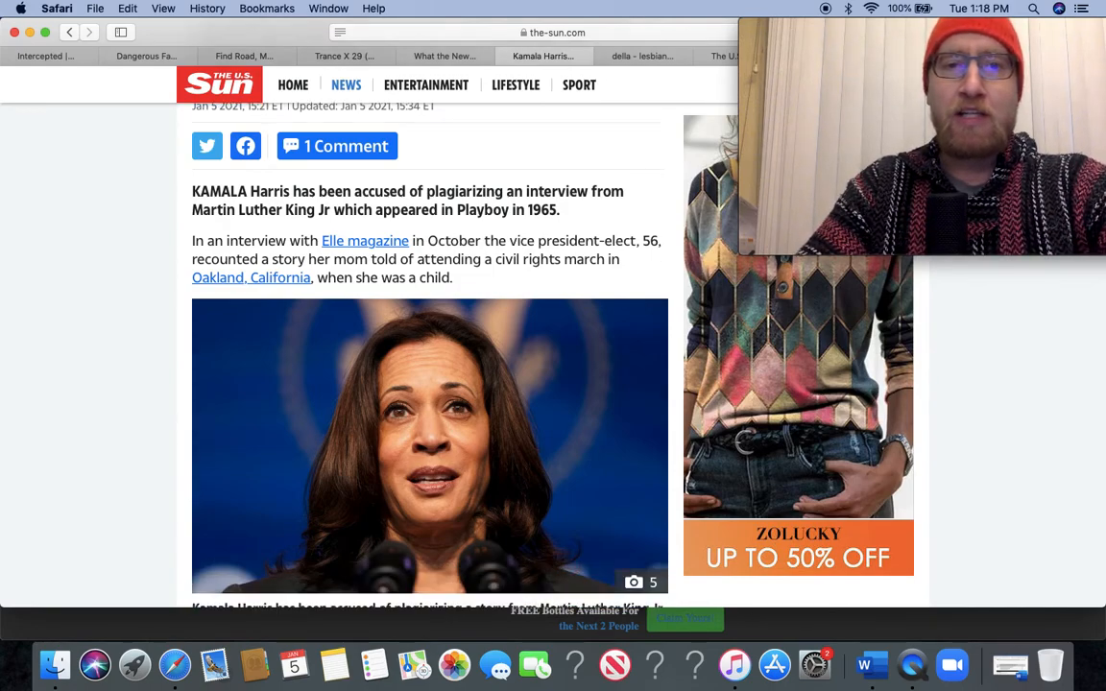
pyautogui.scroll(-3)
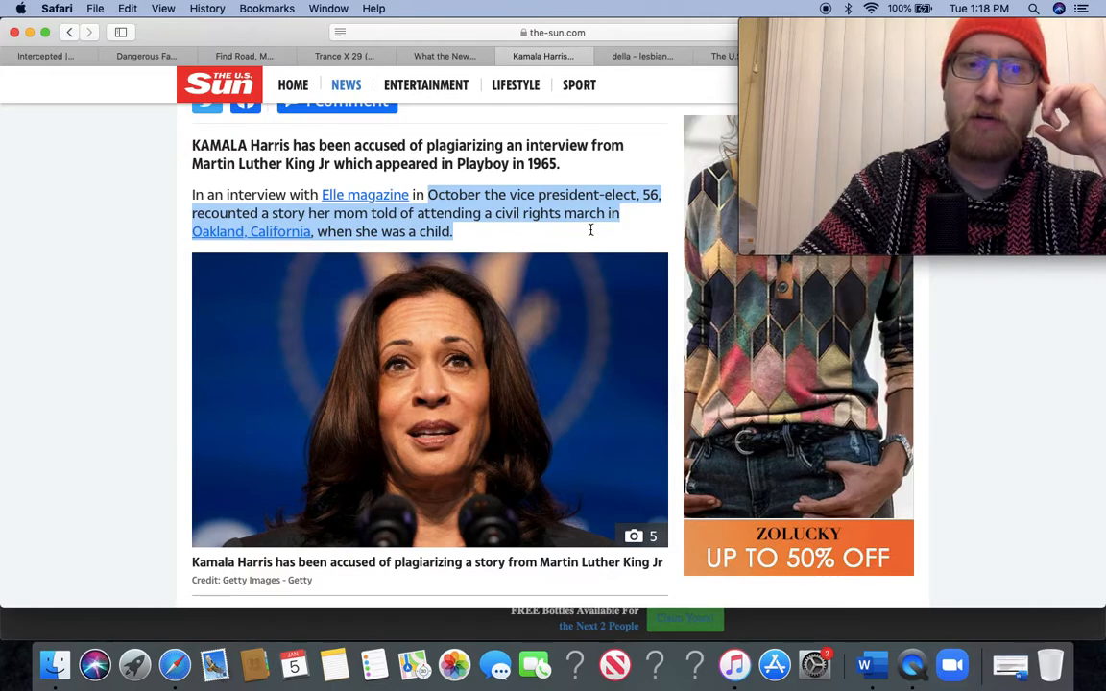
pyautogui.scroll(-3)
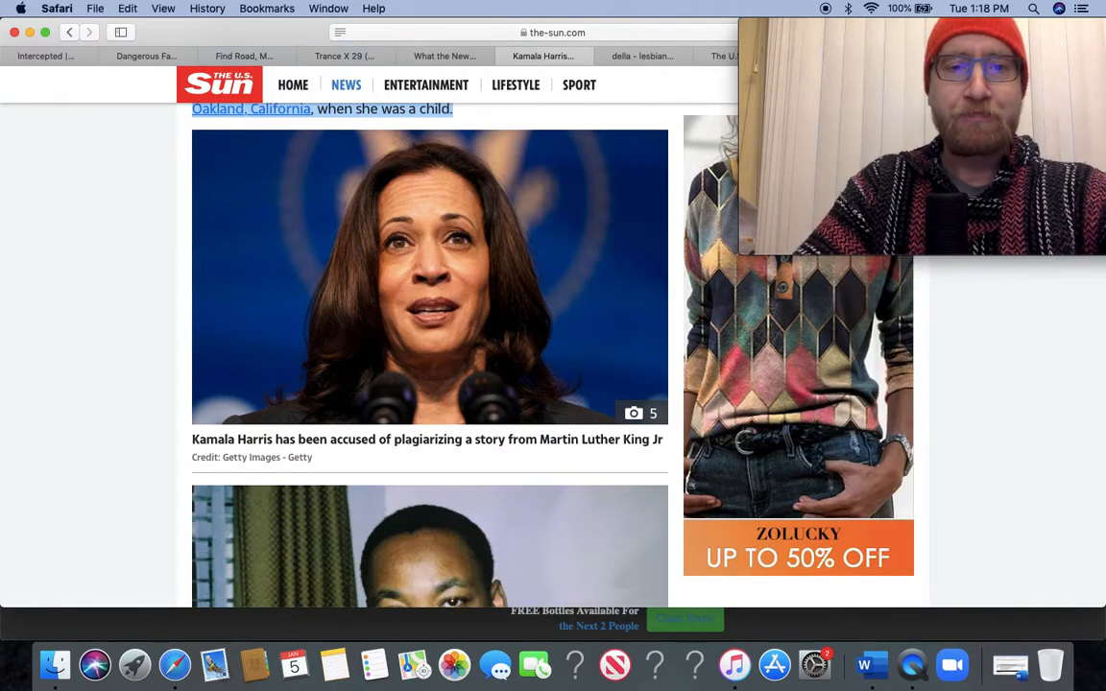
pyautogui.scroll(-3)
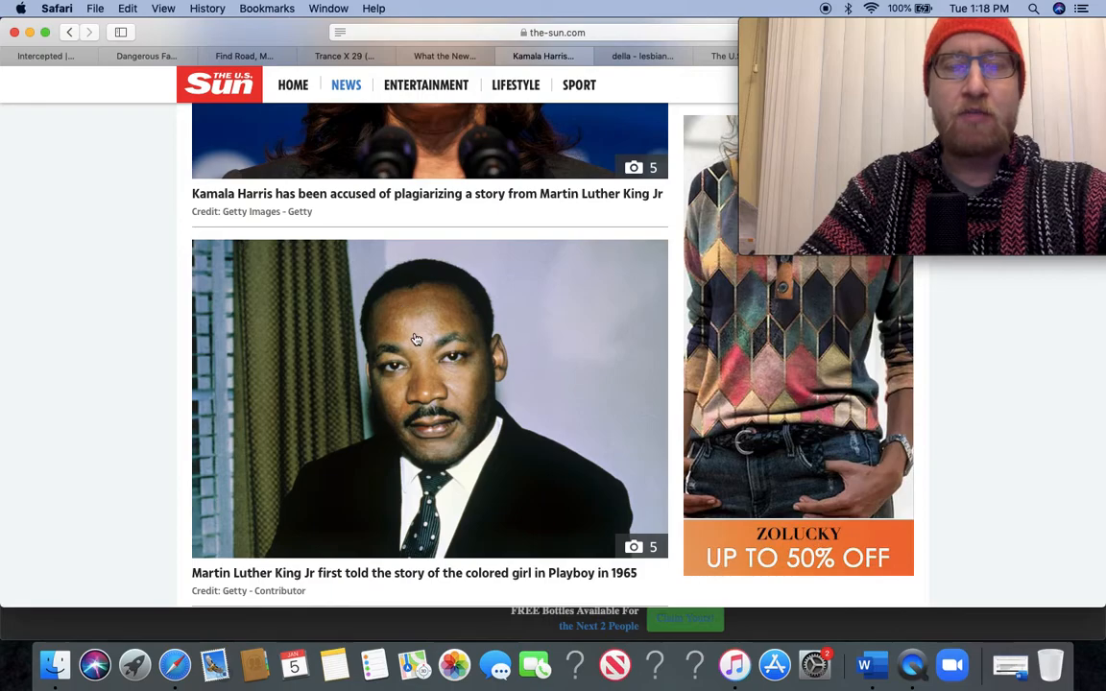
pyautogui.scroll(-3)
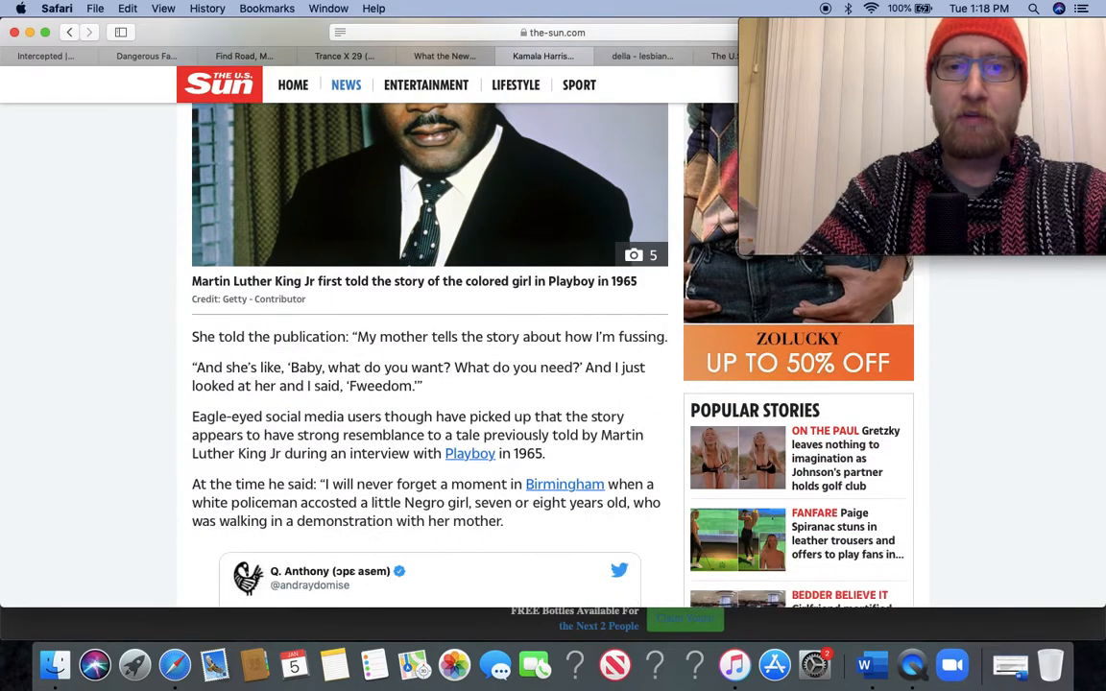
pyautogui.scroll(-3)
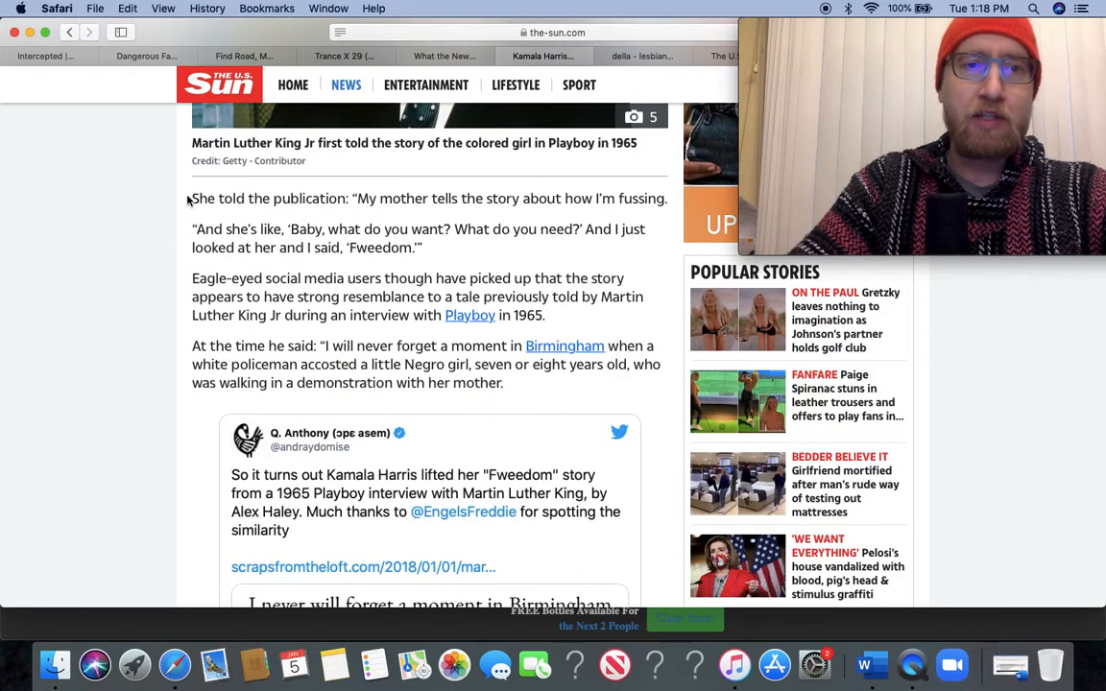
# Select the paragraphs quoting Harris and King, then read into the embedded tweet's Playboy excerpt.
pyautogui.moveTo(188, 198); pyautogui.dragTo(503, 382)
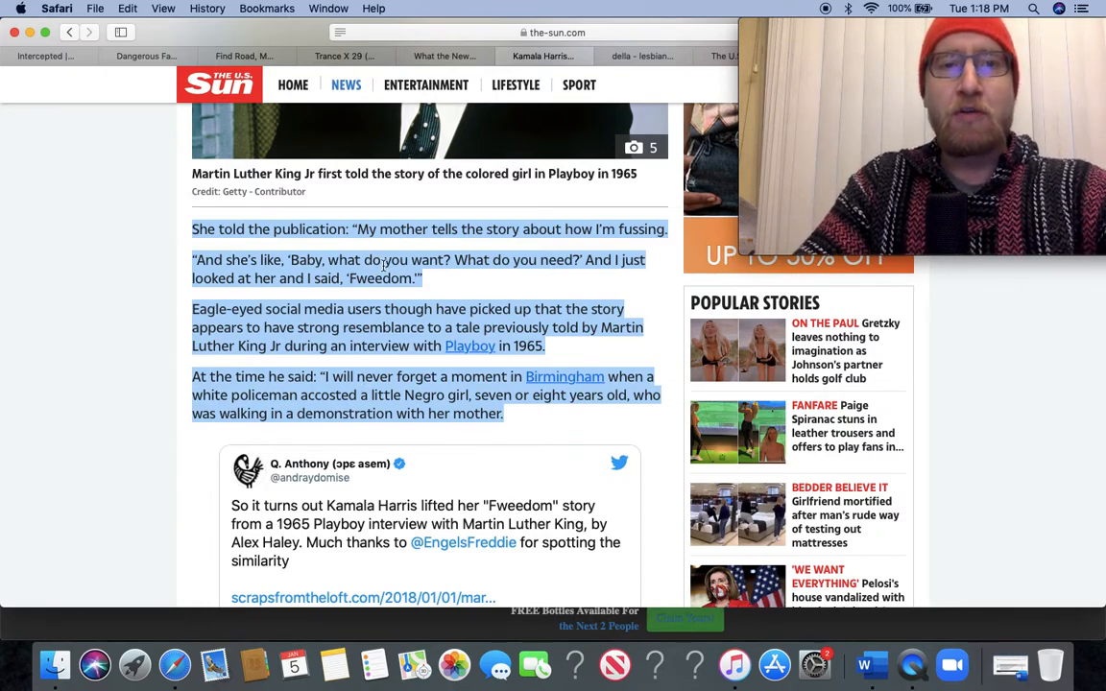
pyautogui.moveTo(418, 250)
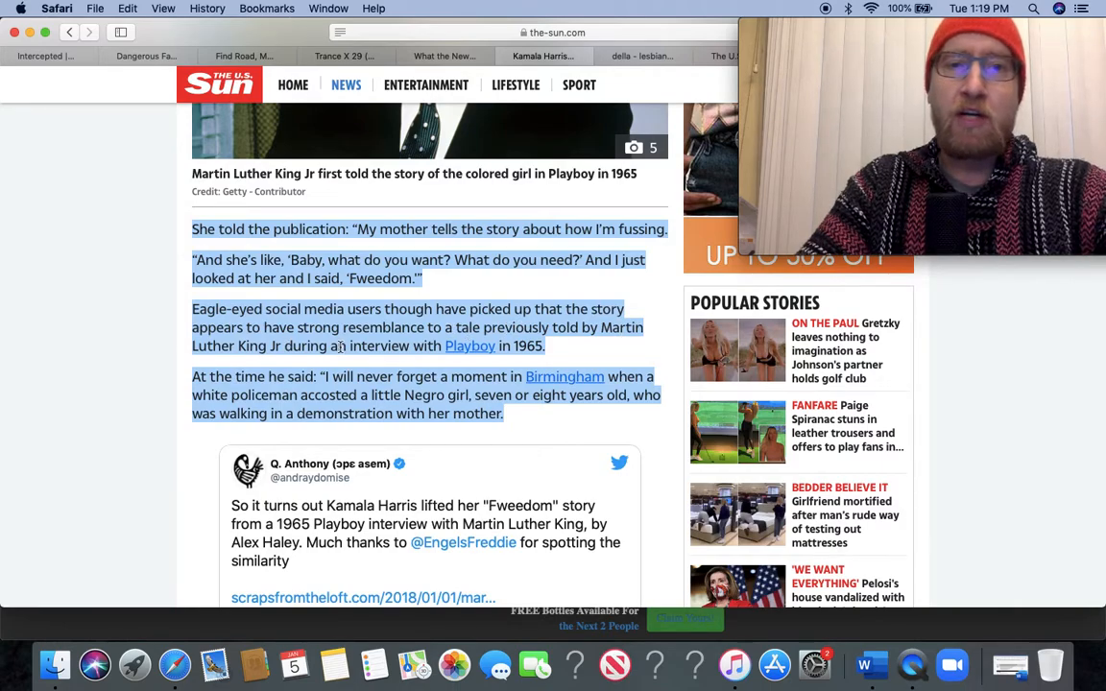
pyautogui.scroll(-3)
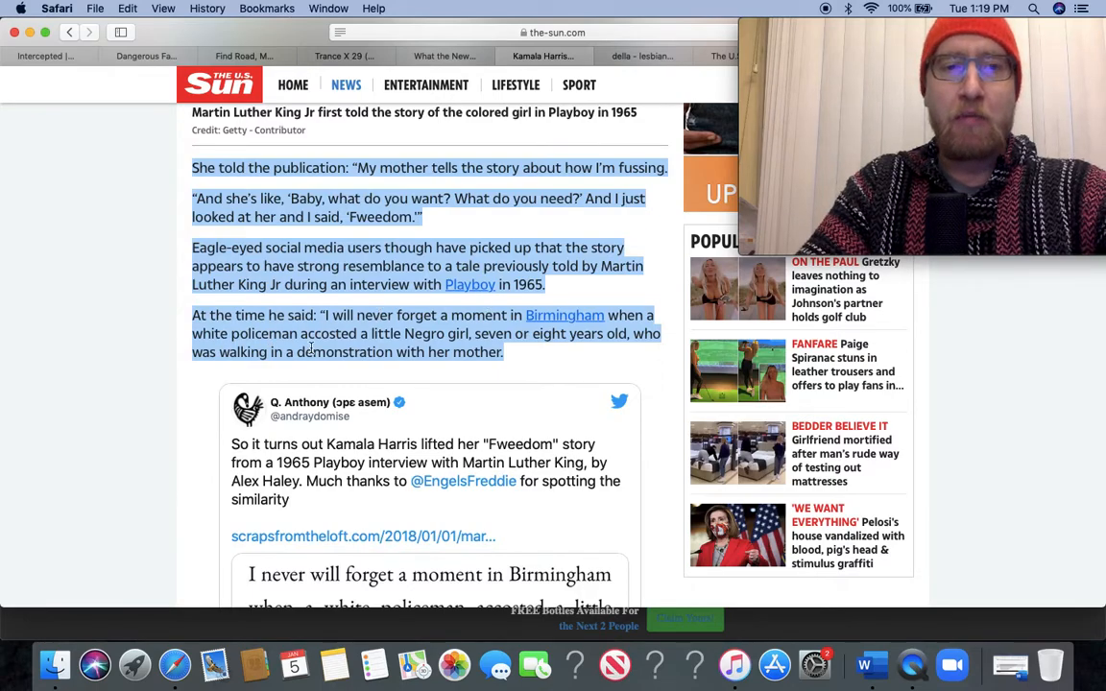
pyautogui.moveTo(344, 343)
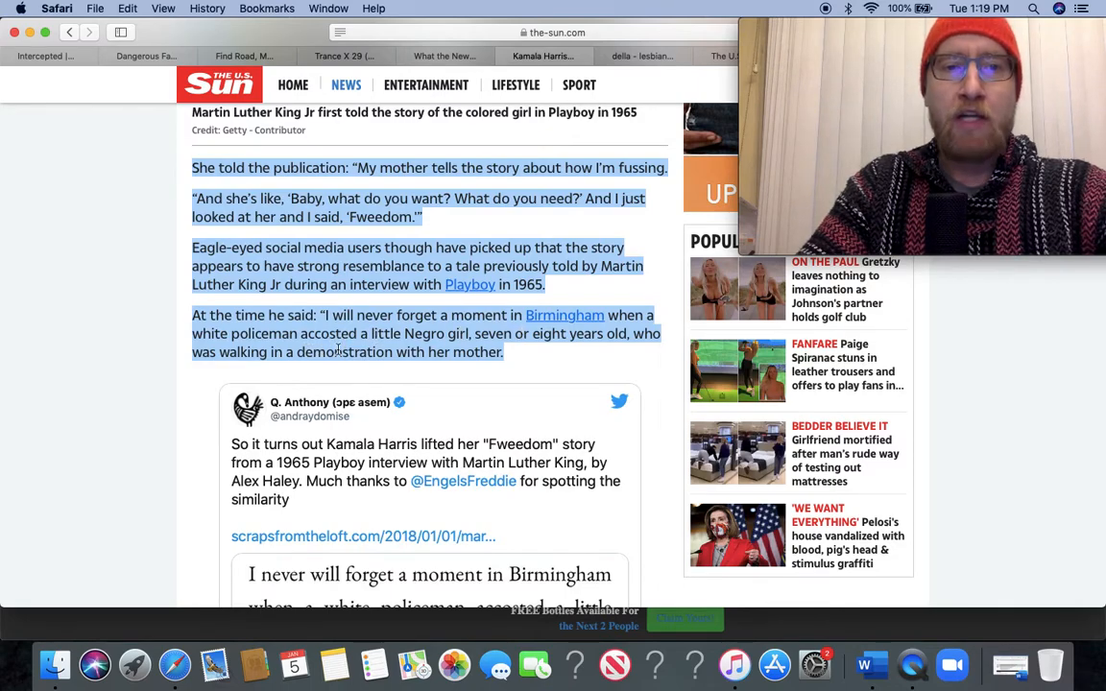
pyautogui.scroll(-3)
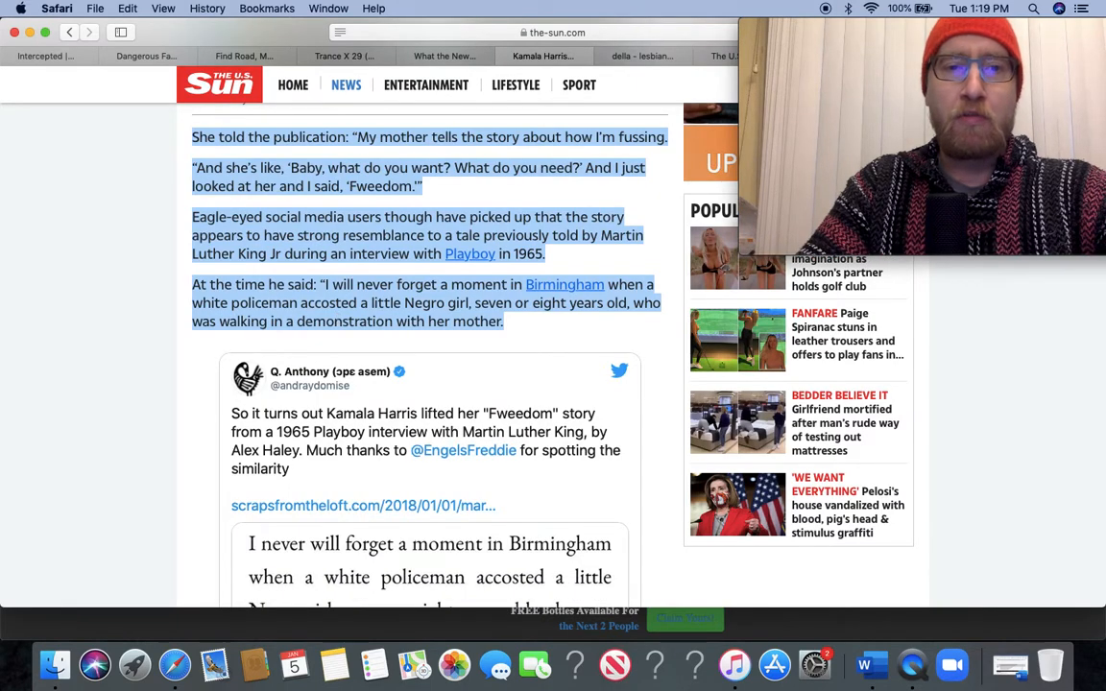
pyautogui.scroll(-3)
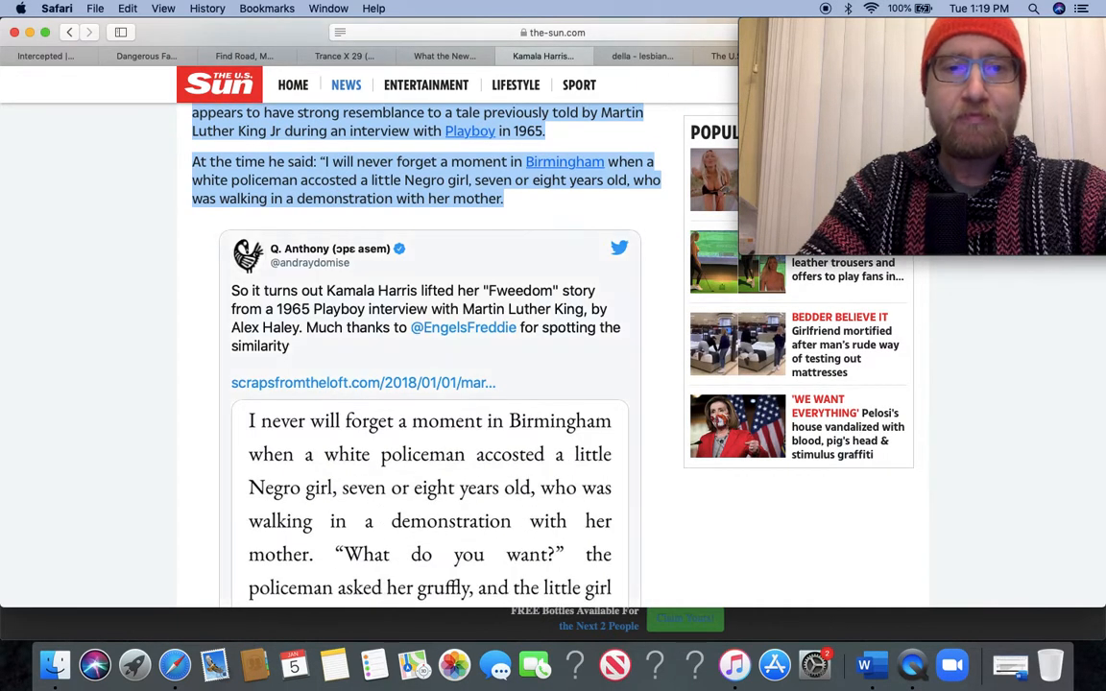
pyautogui.scroll(-3)
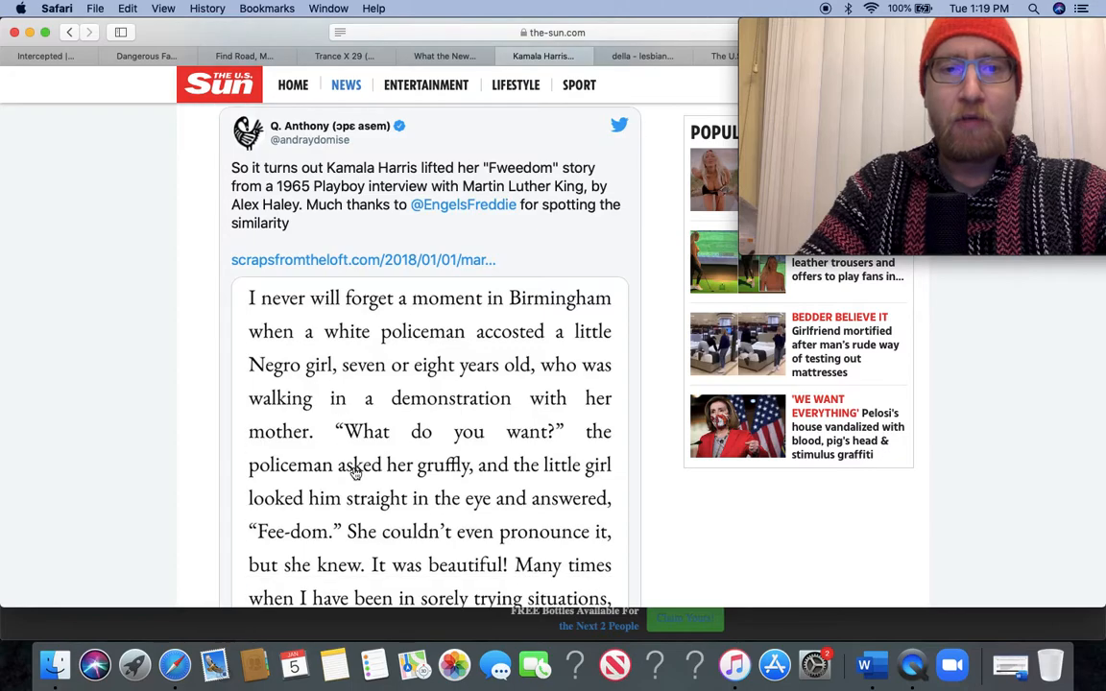
# Read the tweet's full King Birmingham 'Fee-dom' excerpt down to the childhood photo below.
pyautogui.scroll(-3)
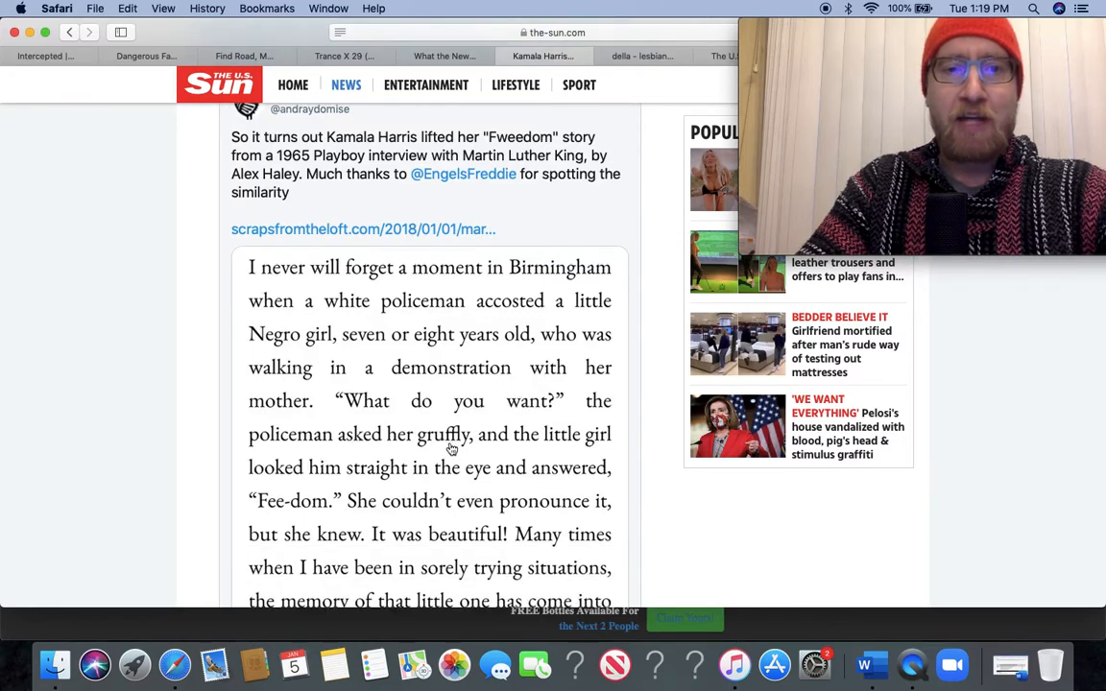
pyautogui.scroll(-3)
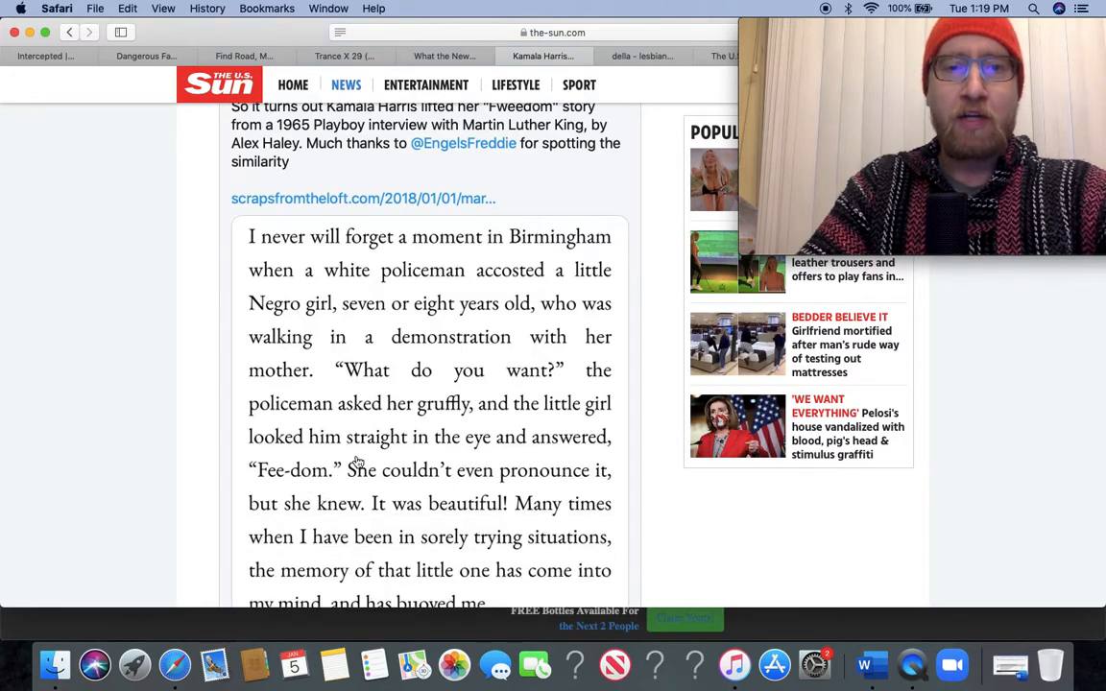
pyautogui.moveTo(309, 453)
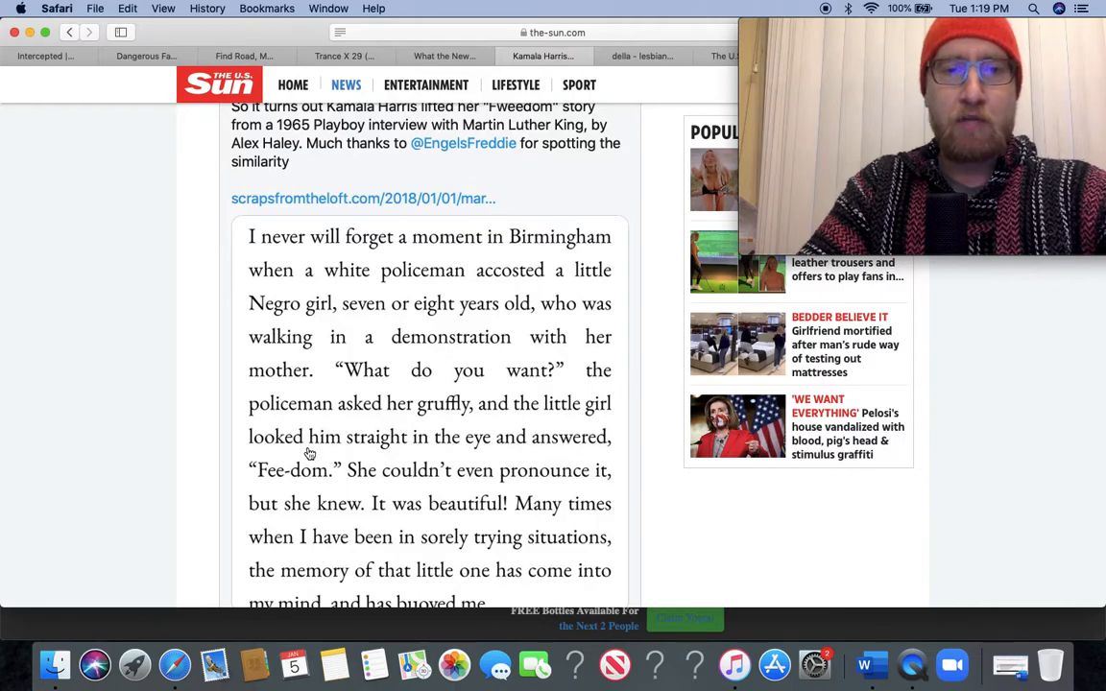
pyautogui.scroll(-3)
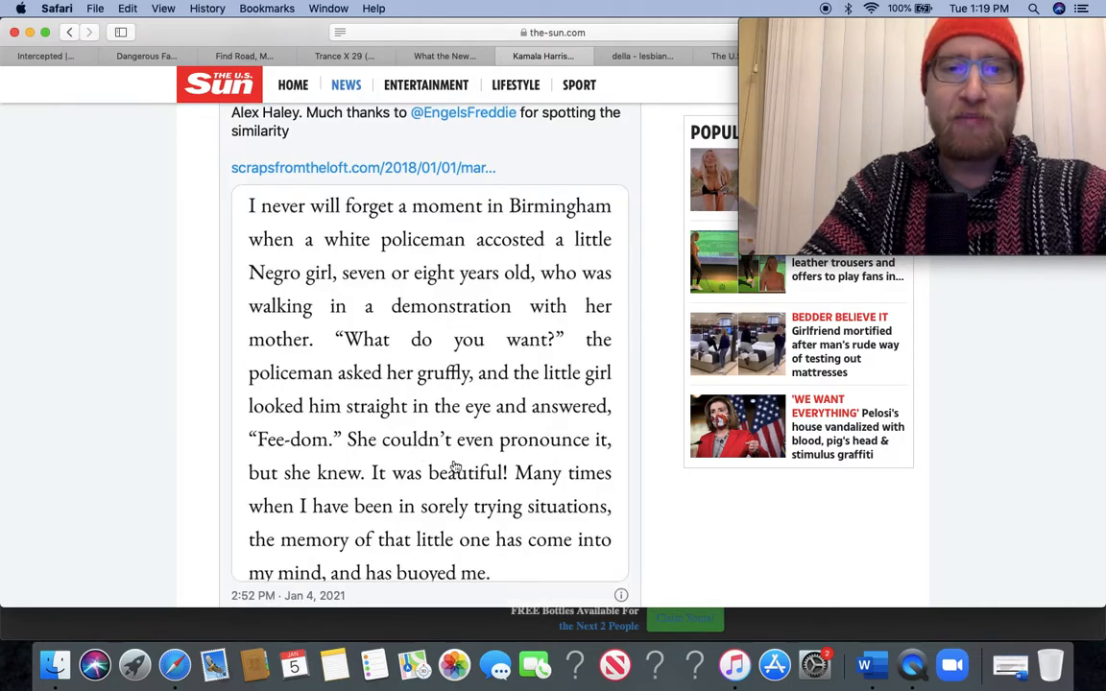
pyautogui.scroll(-3)
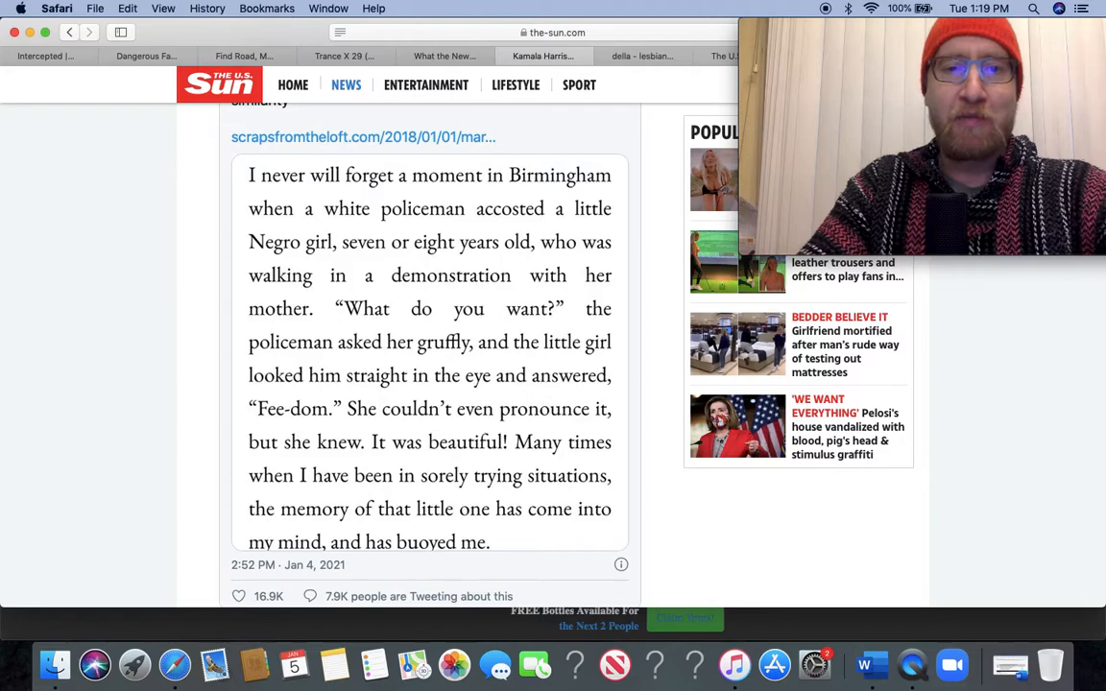
pyautogui.moveTo(411, 491)
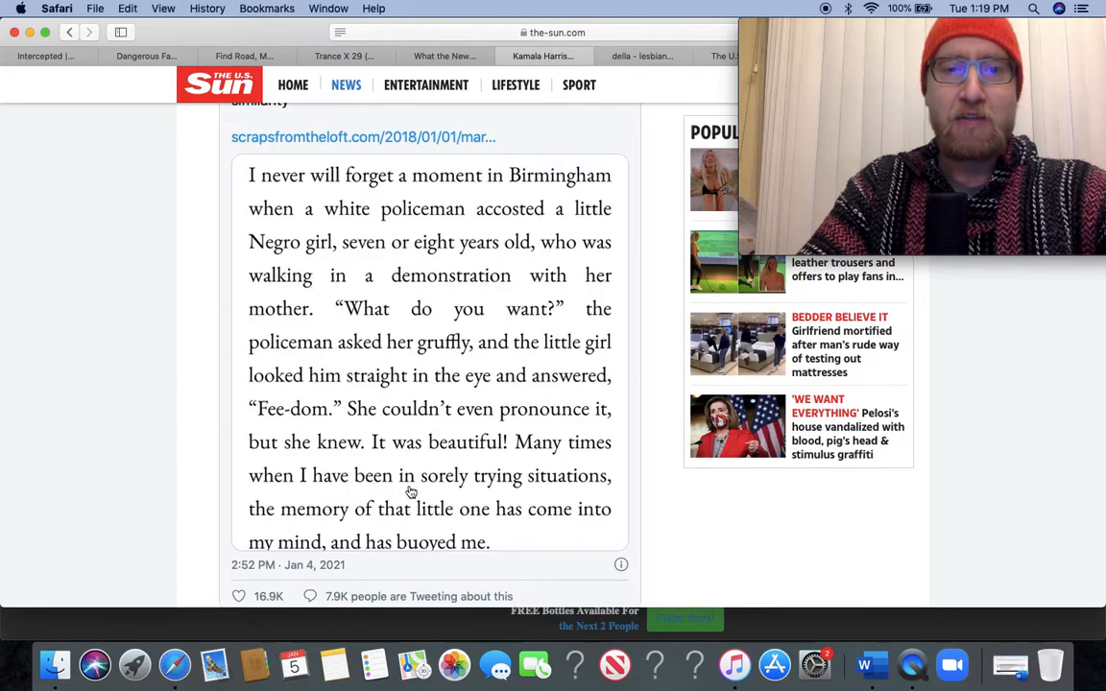
pyautogui.moveTo(350, 503)
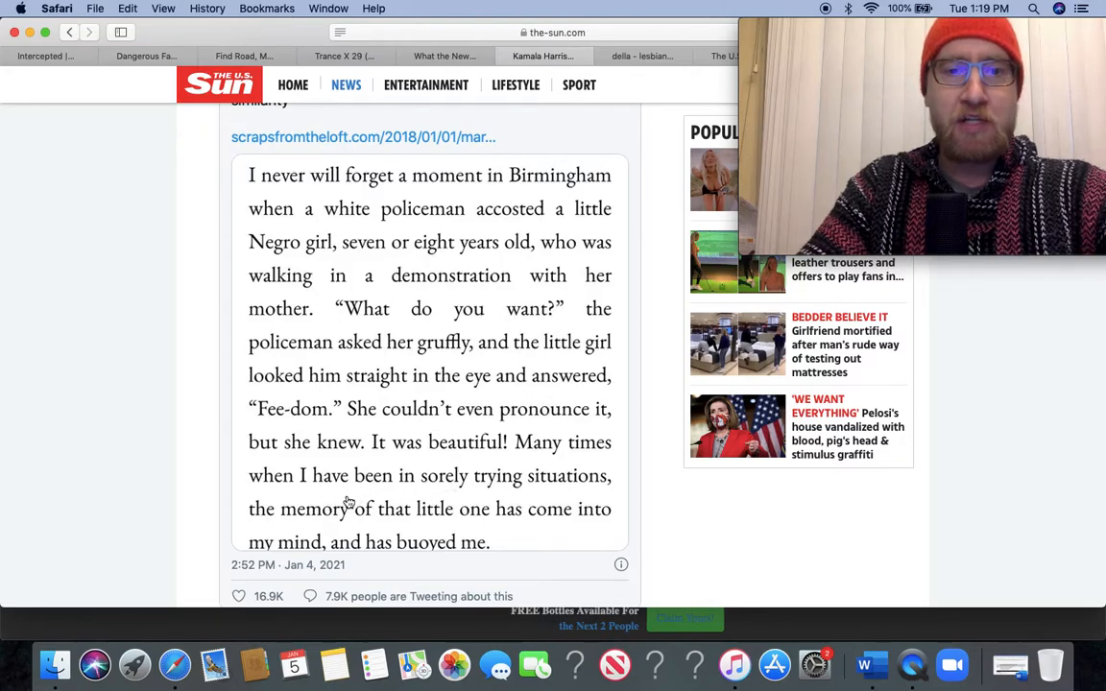
pyautogui.moveTo(403, 510)
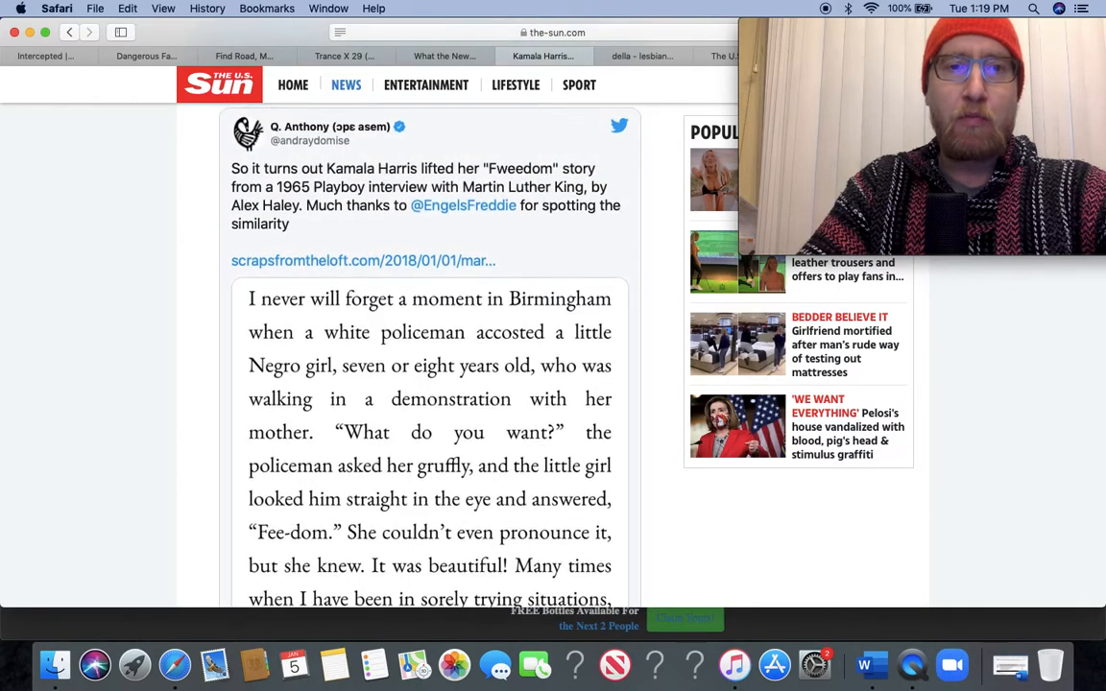
pyautogui.scroll(3)
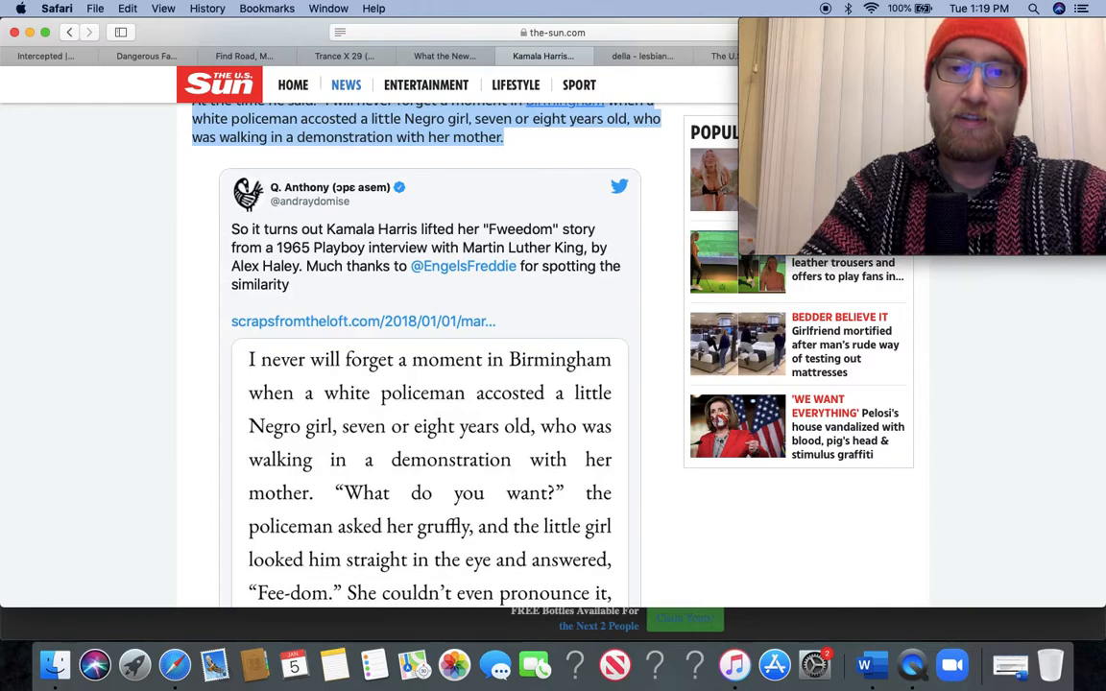
pyautogui.scroll(-3)
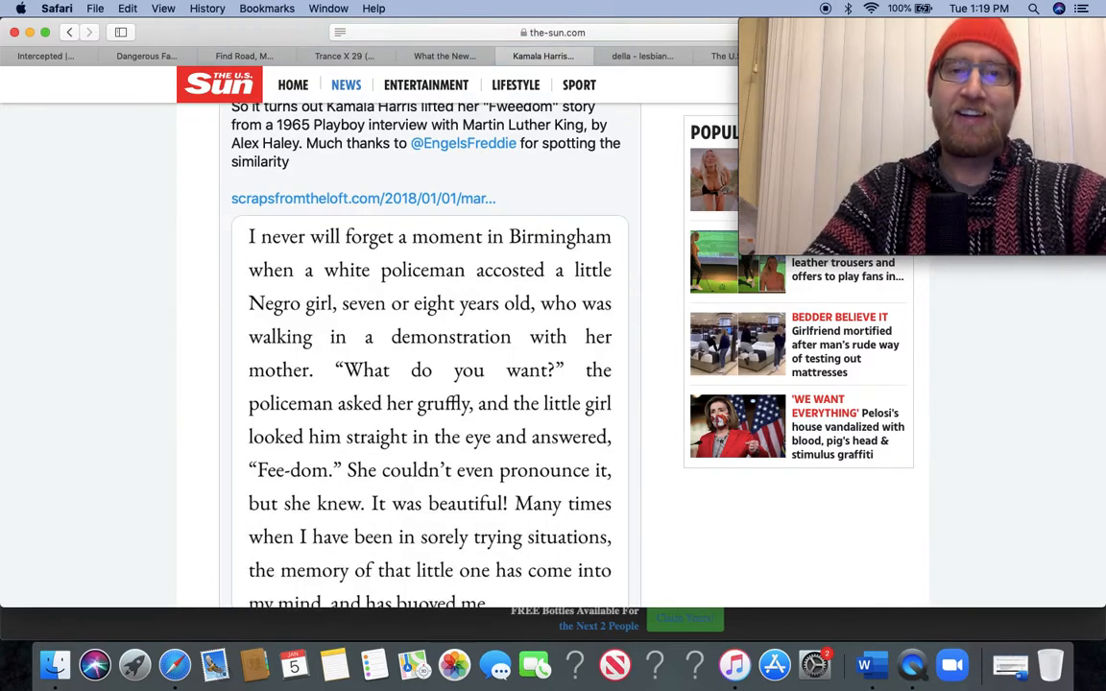
pyautogui.scroll(-3)
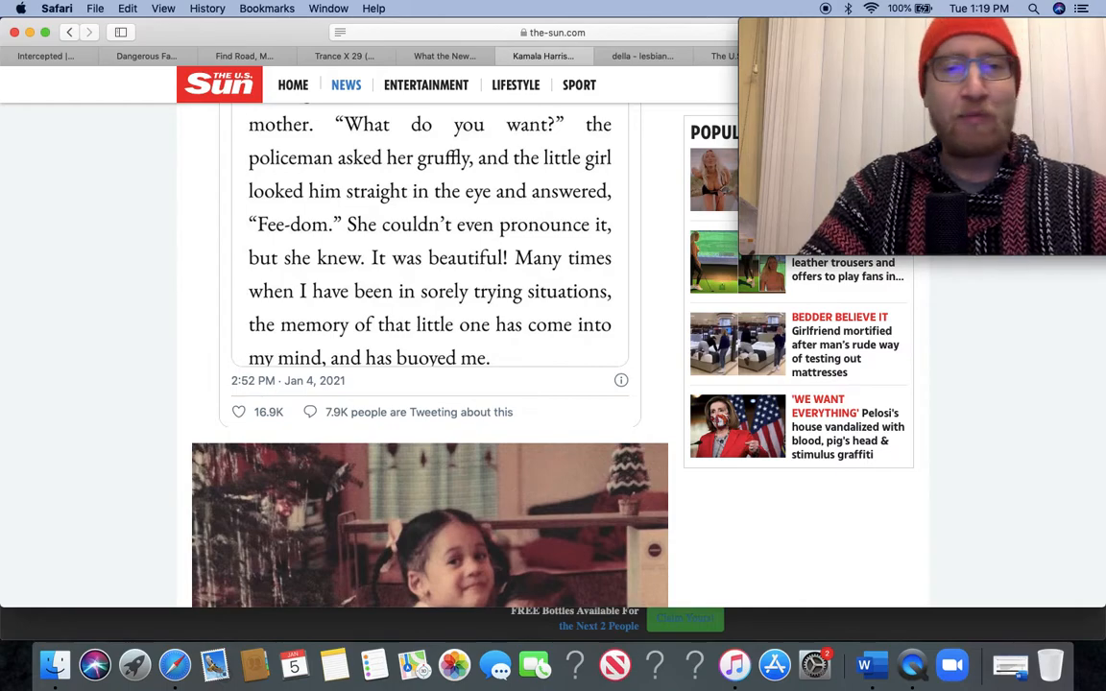
# Read past the childhood photo to Harris's 2004 interview and 2009 book mentions and the March on Washington photo.
pyautogui.scroll(-3)
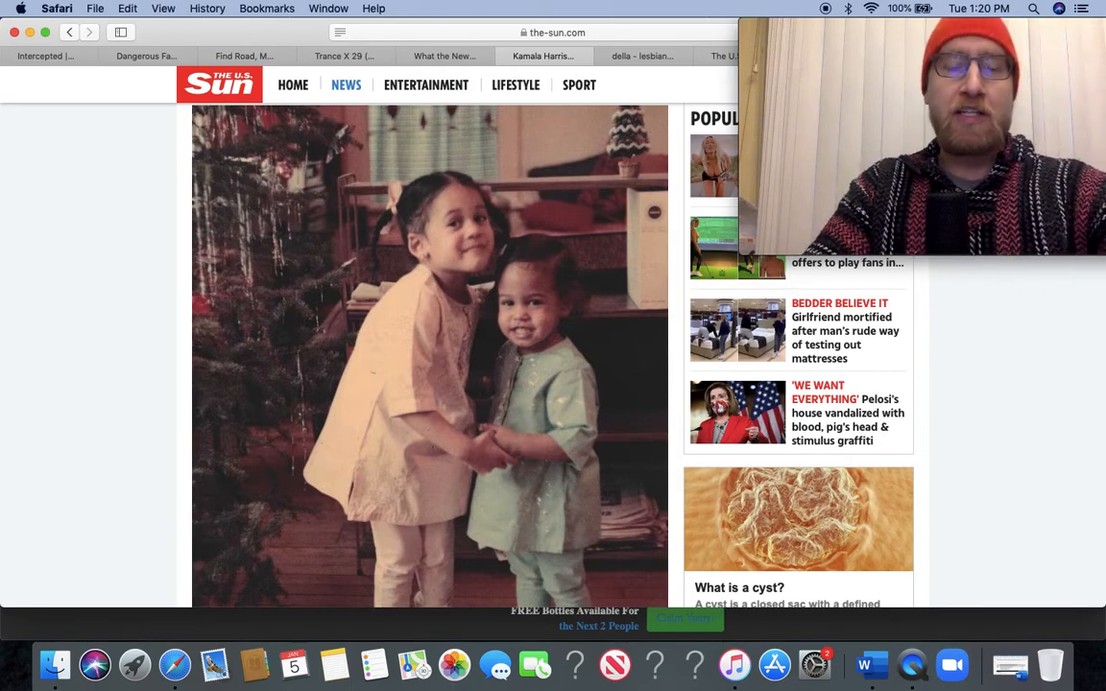
pyautogui.scroll(-3)
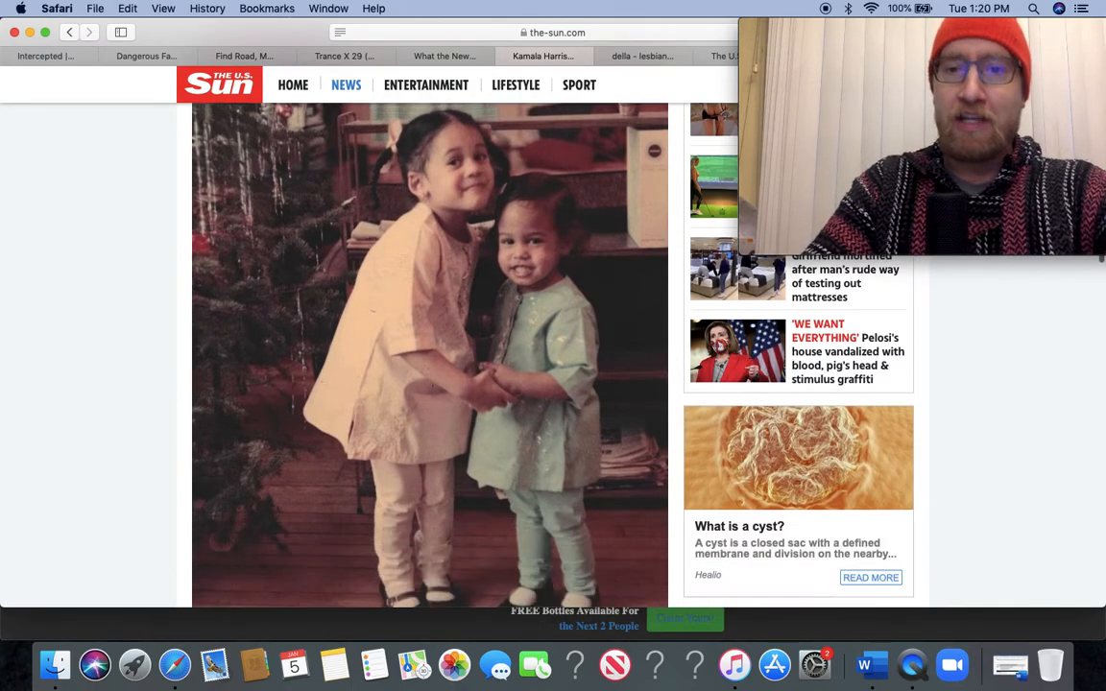
pyautogui.scroll(-3)
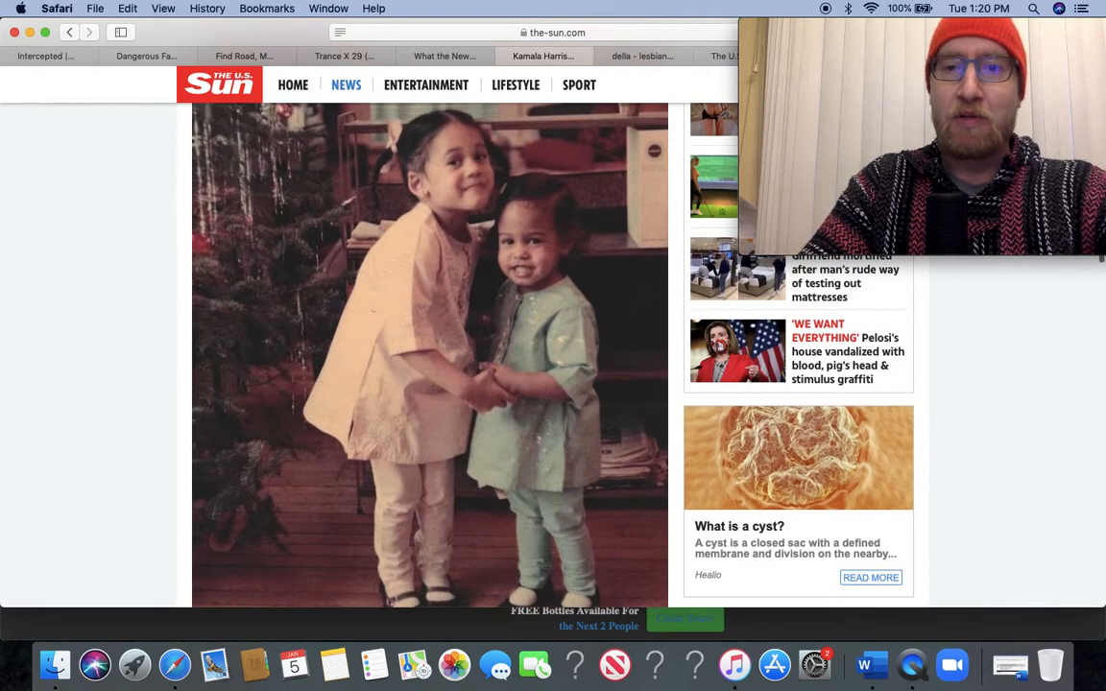
pyautogui.scroll(-3)
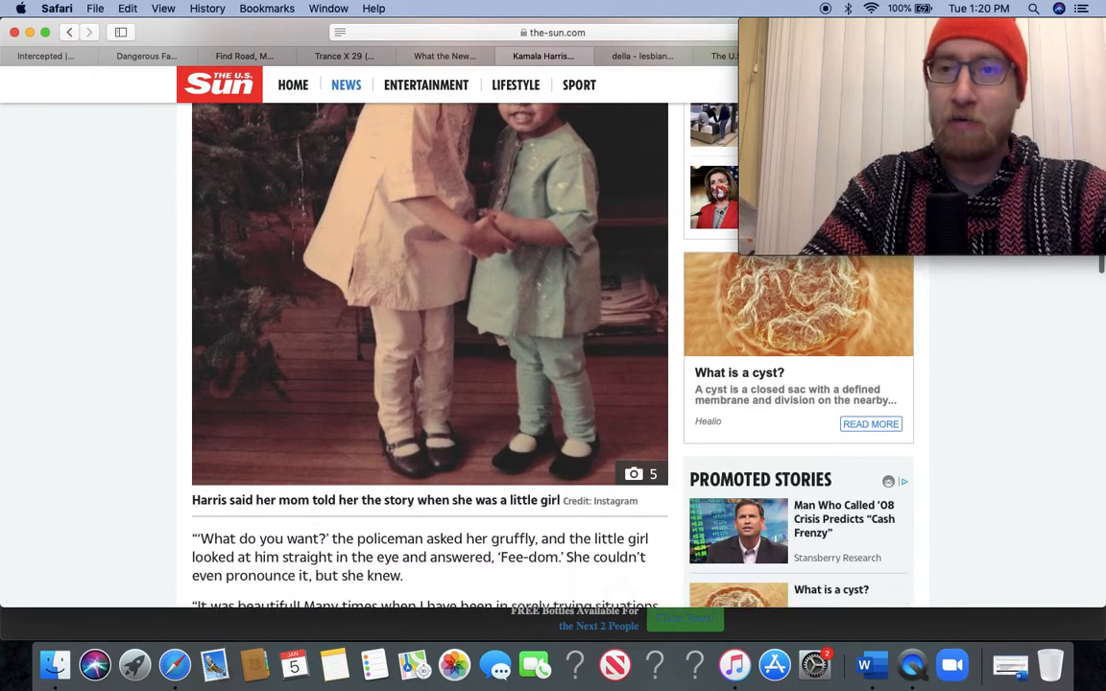
pyautogui.scroll(-3)
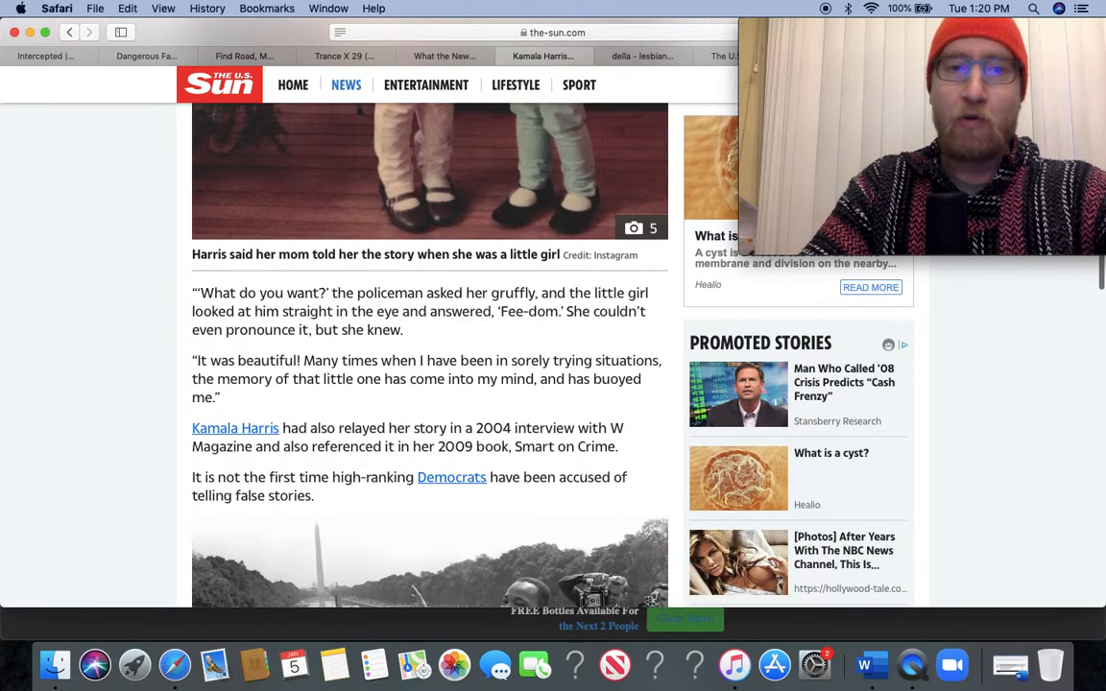
pyautogui.scroll(-3)
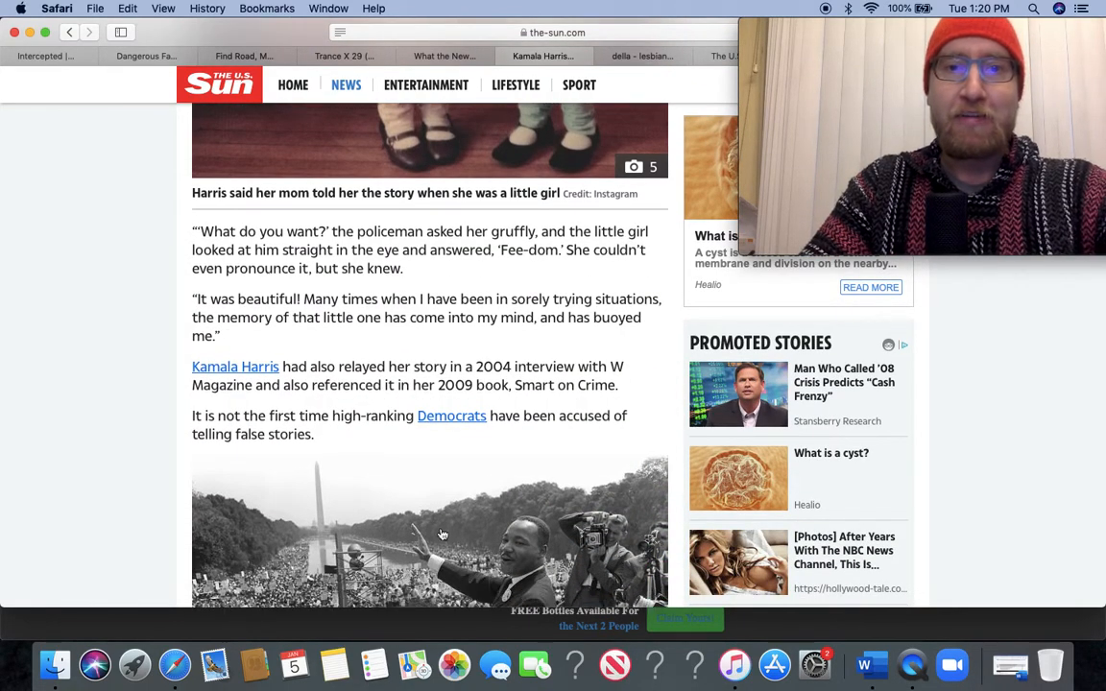
pyautogui.moveTo(341, 317)
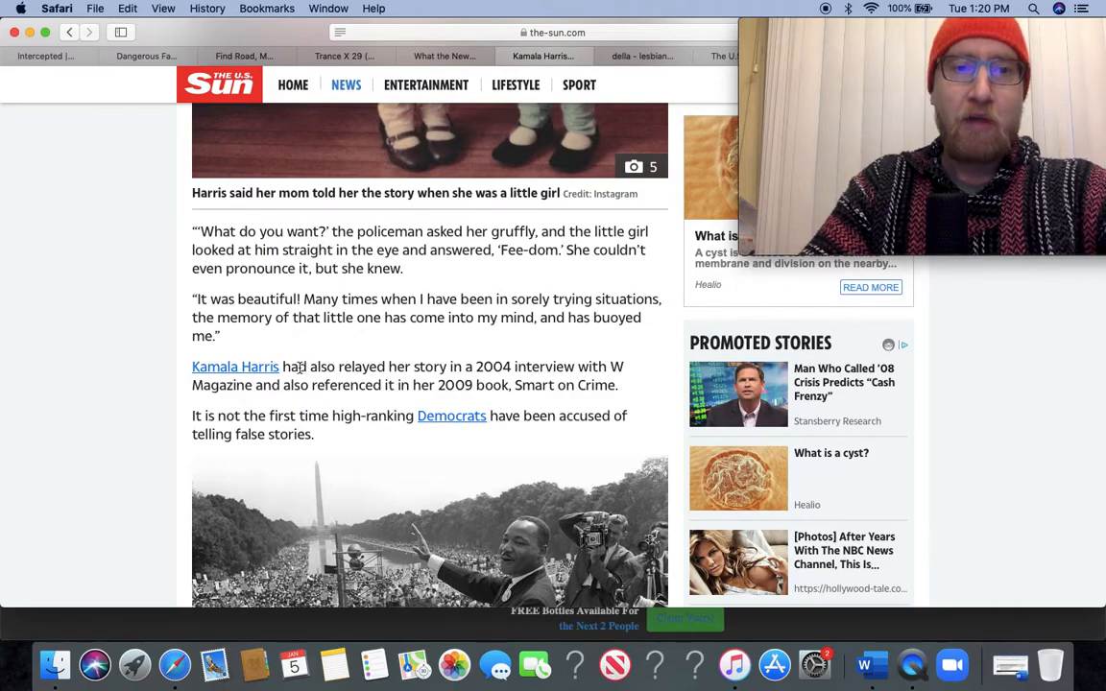
pyautogui.moveTo(445, 365)
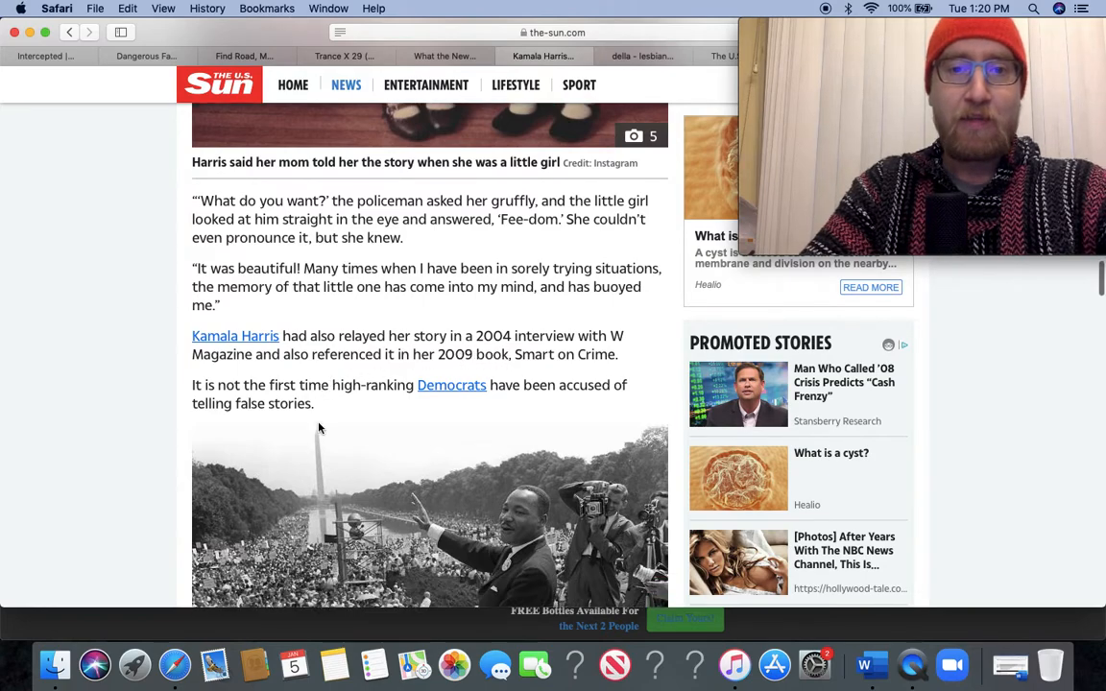
pyautogui.moveTo(280, 419)
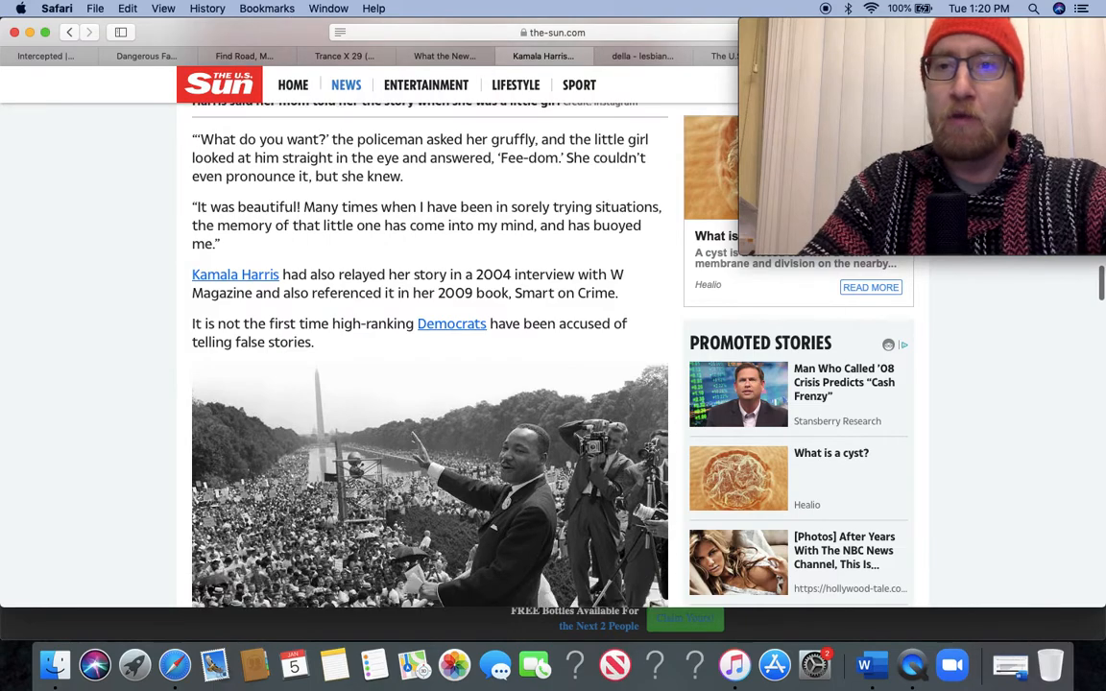
# Read the Biden section and select the paragraph about Biden's 2020 Mandela arrest claim.
pyautogui.scroll(-3)
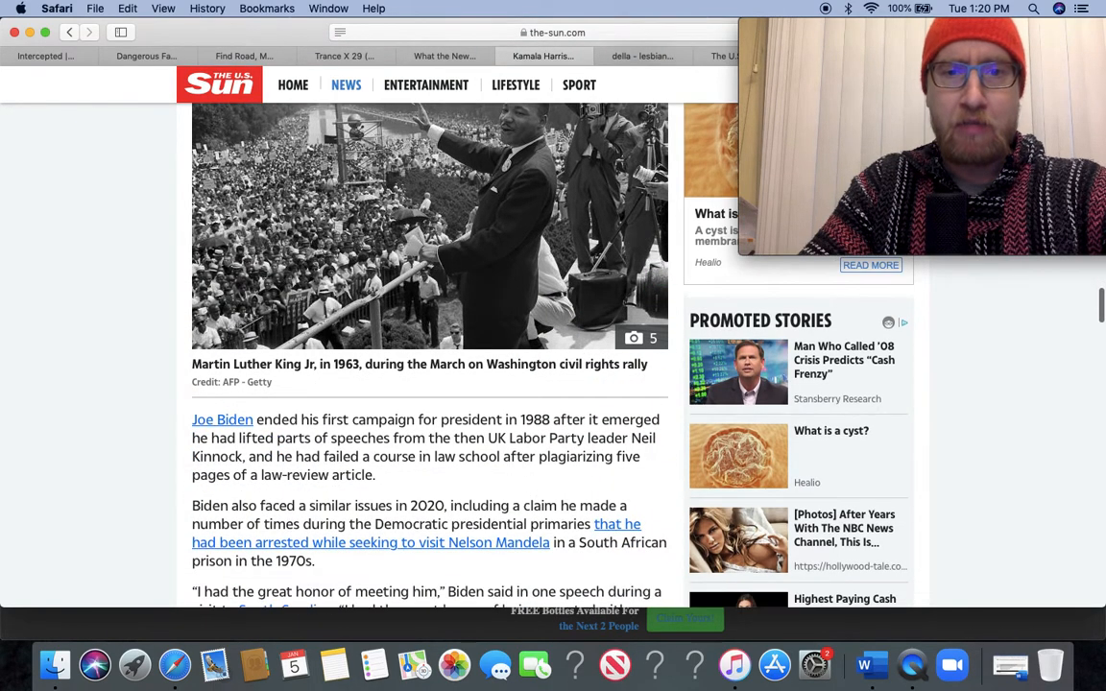
pyautogui.scroll(-3)
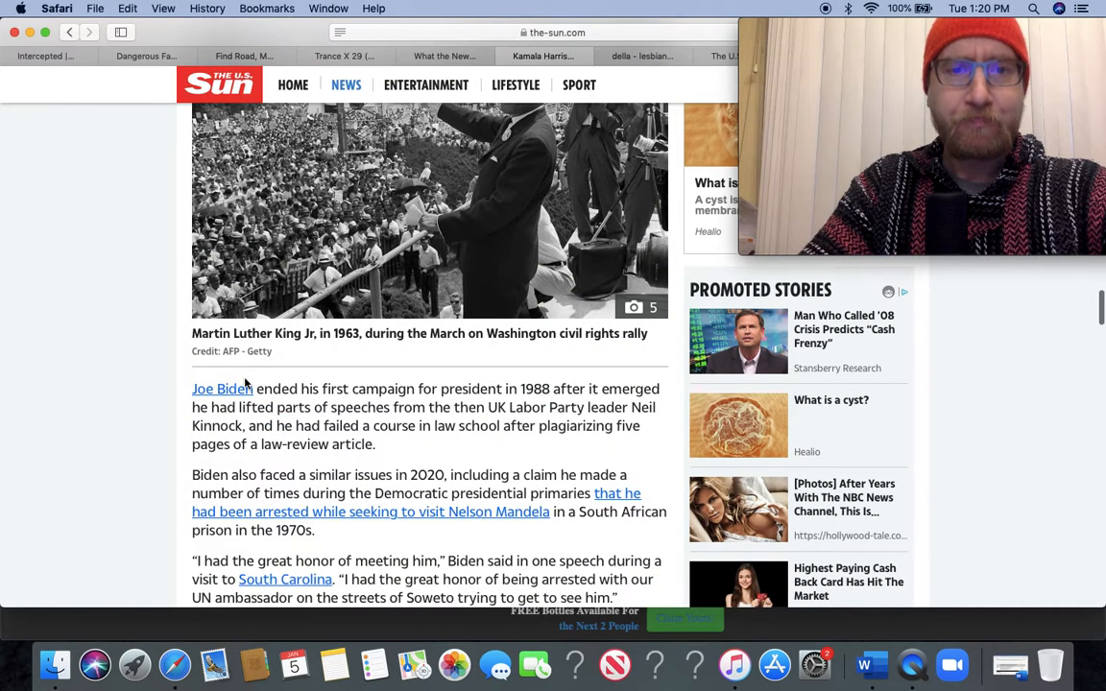
pyautogui.scroll(-3)
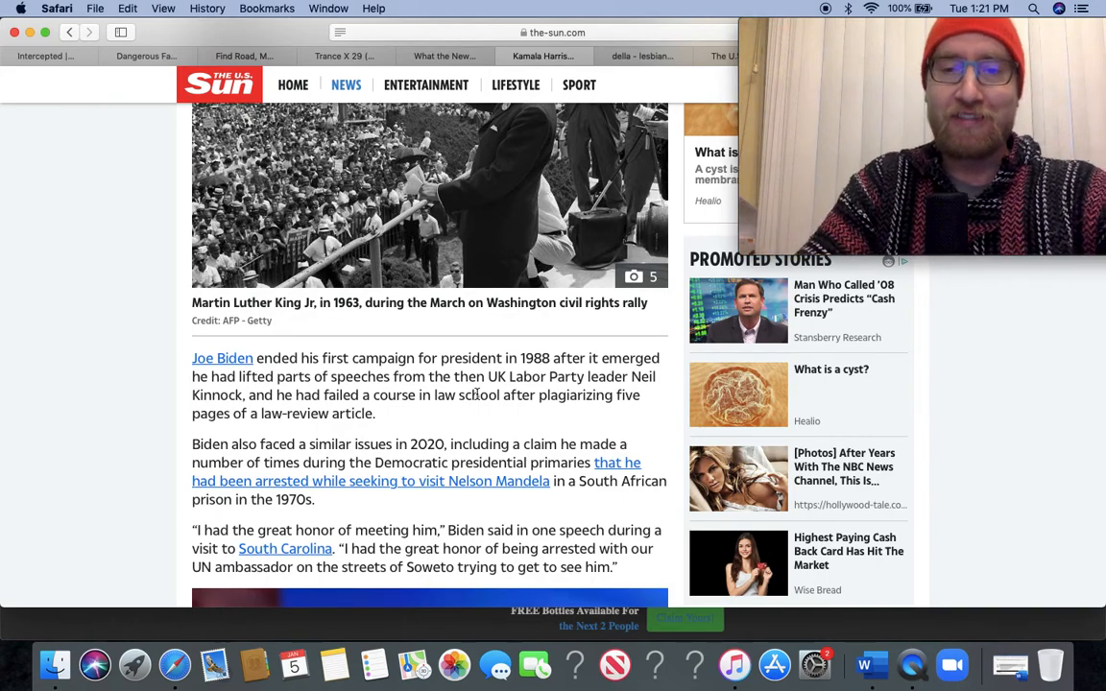
pyautogui.scroll(-3)
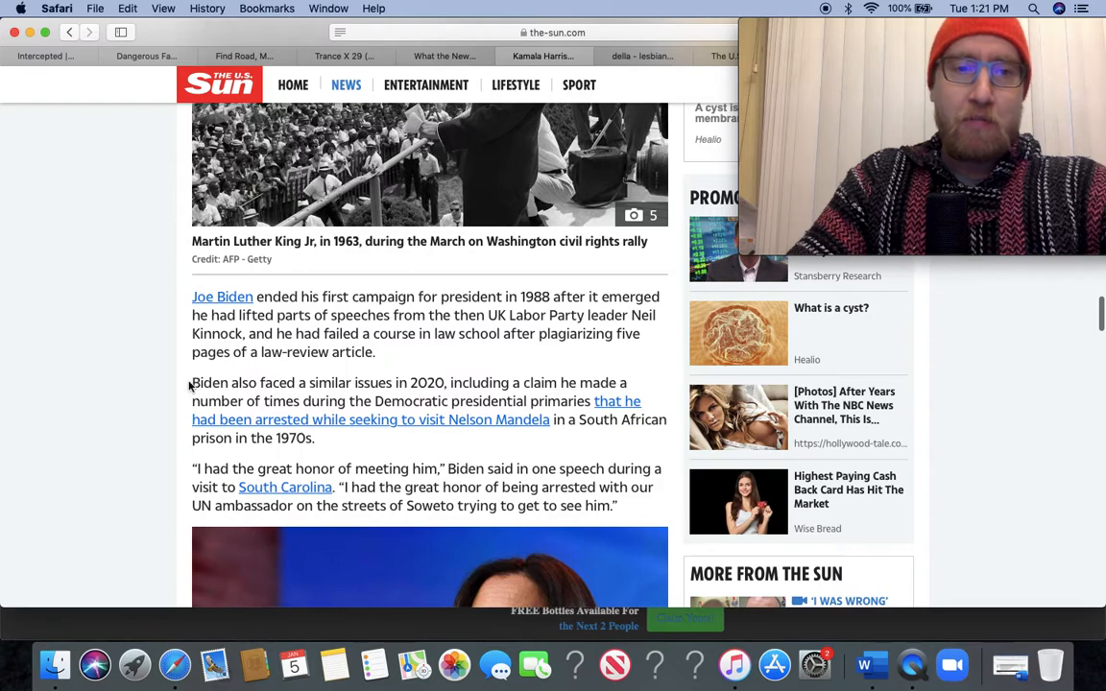
pyautogui.moveTo(192, 382); pyautogui.dragTo(460, 468)
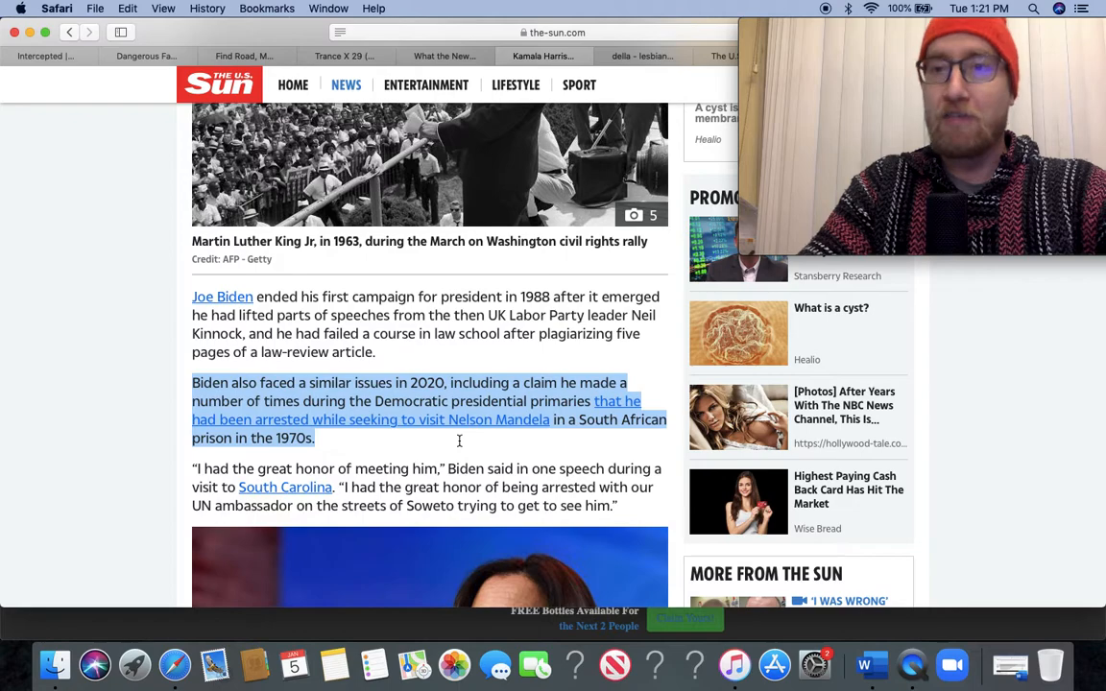
# Finish the Biden section, then return up to the 1965 Playboy interview passage and its embedded tweet.
pyautogui.scroll(-3)
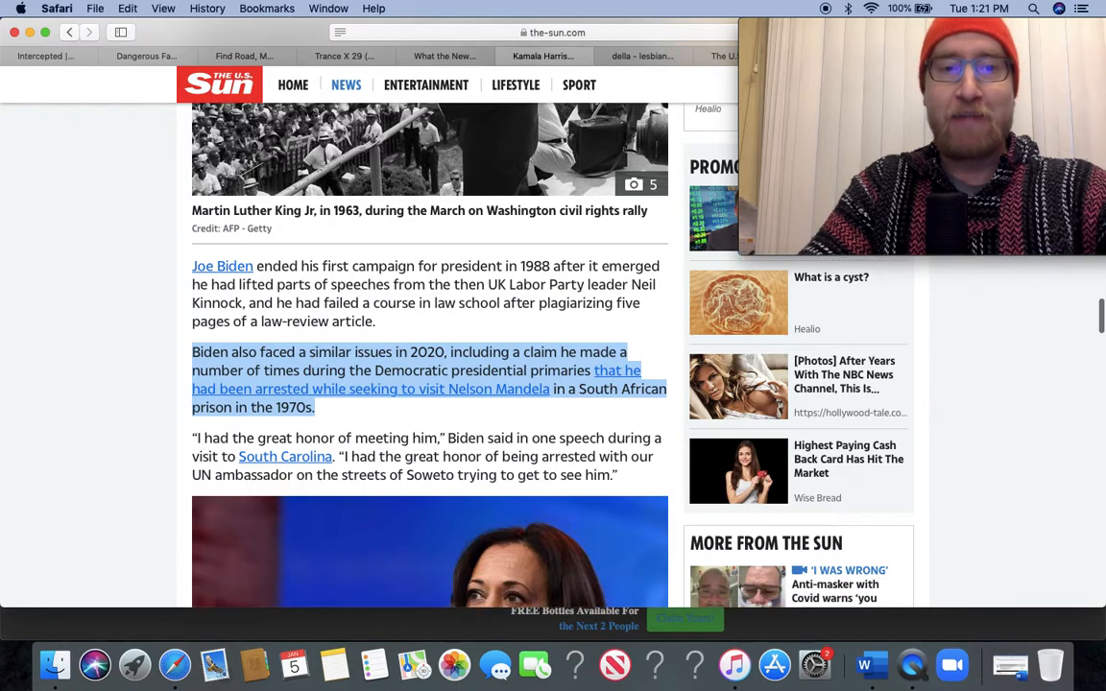
pyautogui.scroll(-3)
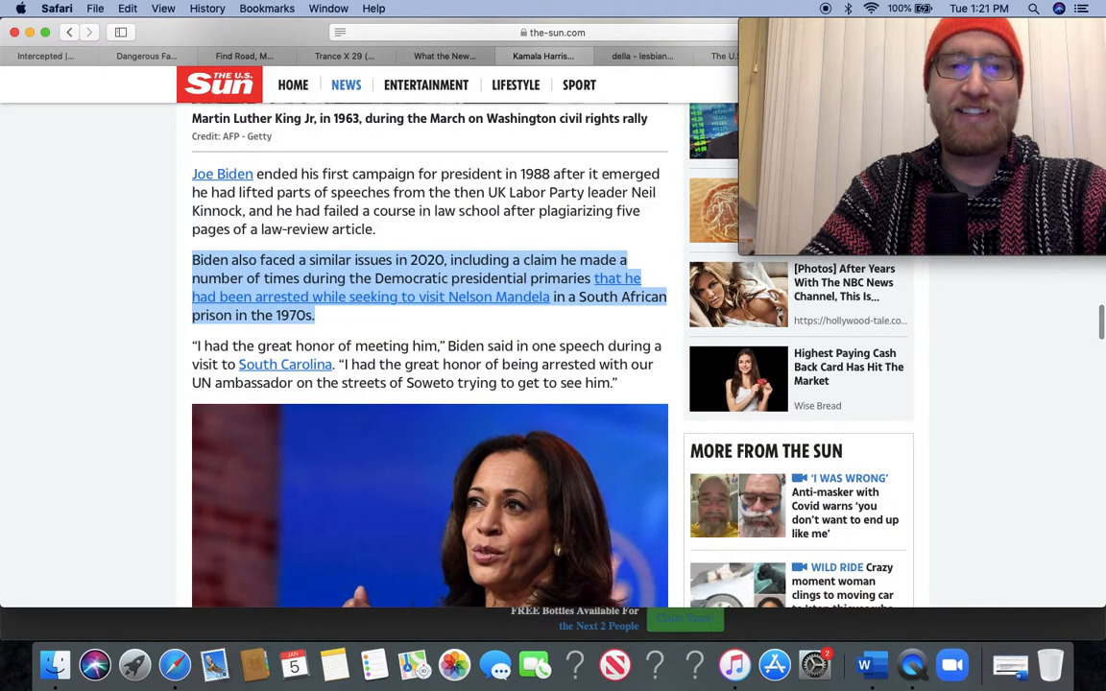
pyautogui.scroll(-3)
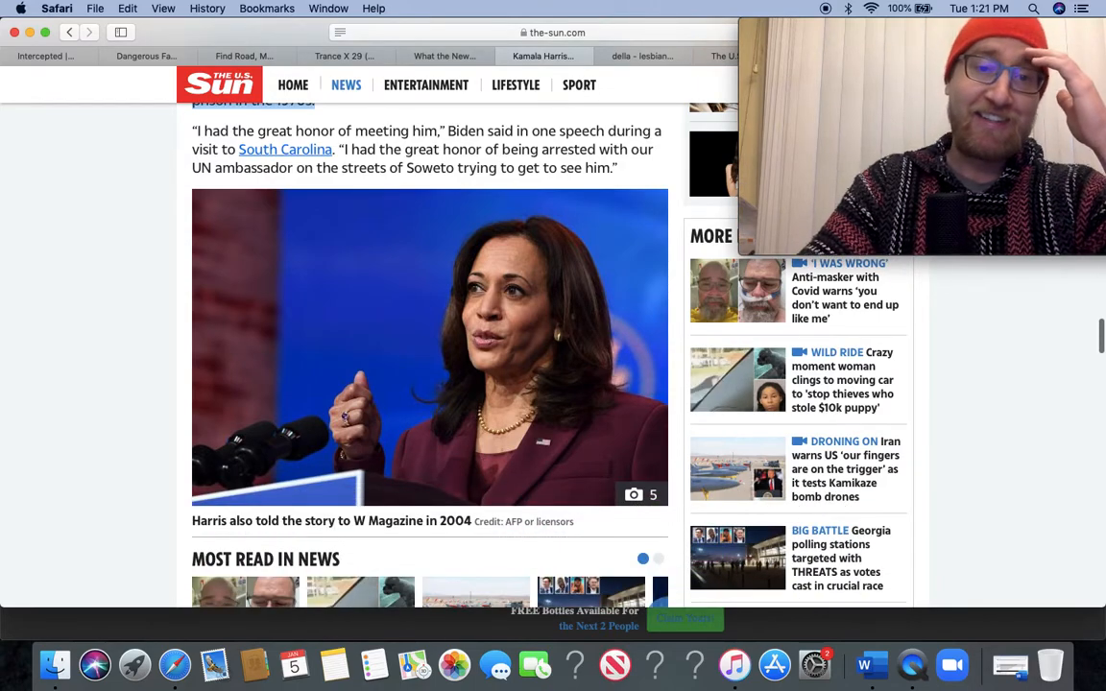
pyautogui.scroll(3)
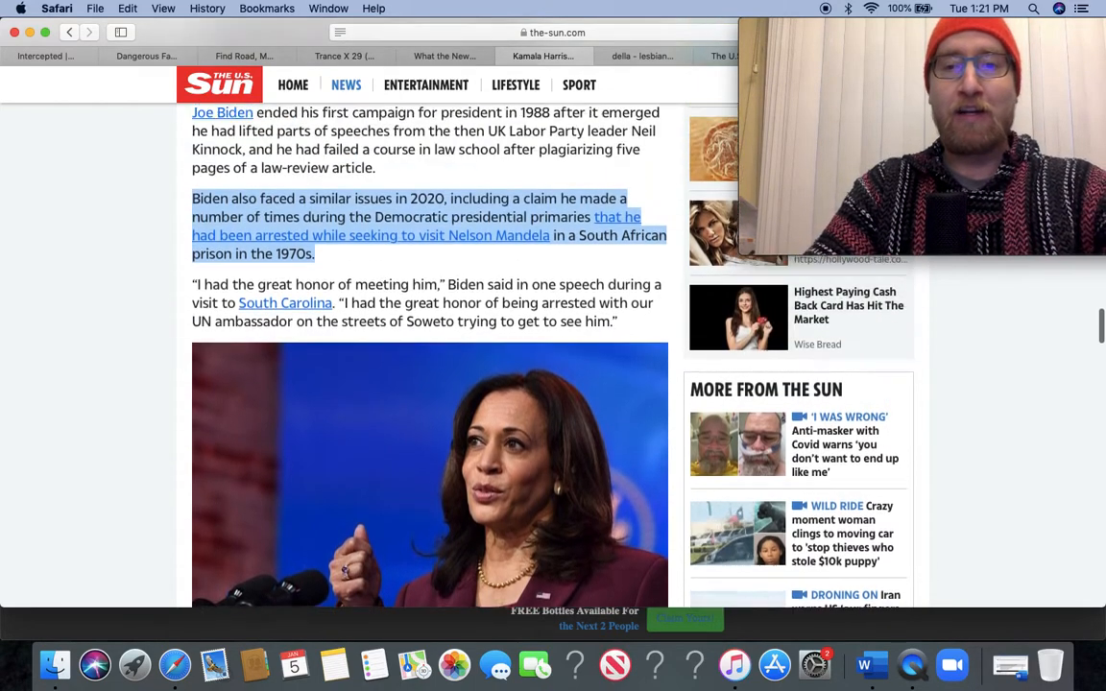
pyautogui.scroll(3)
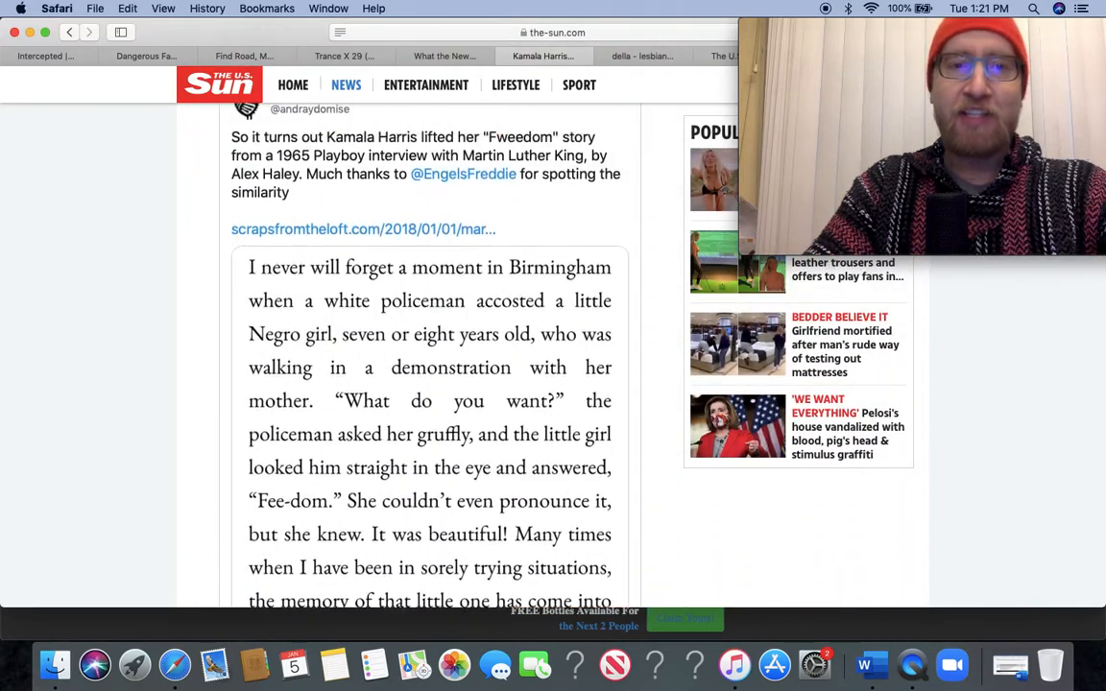
pyautogui.scroll(3)
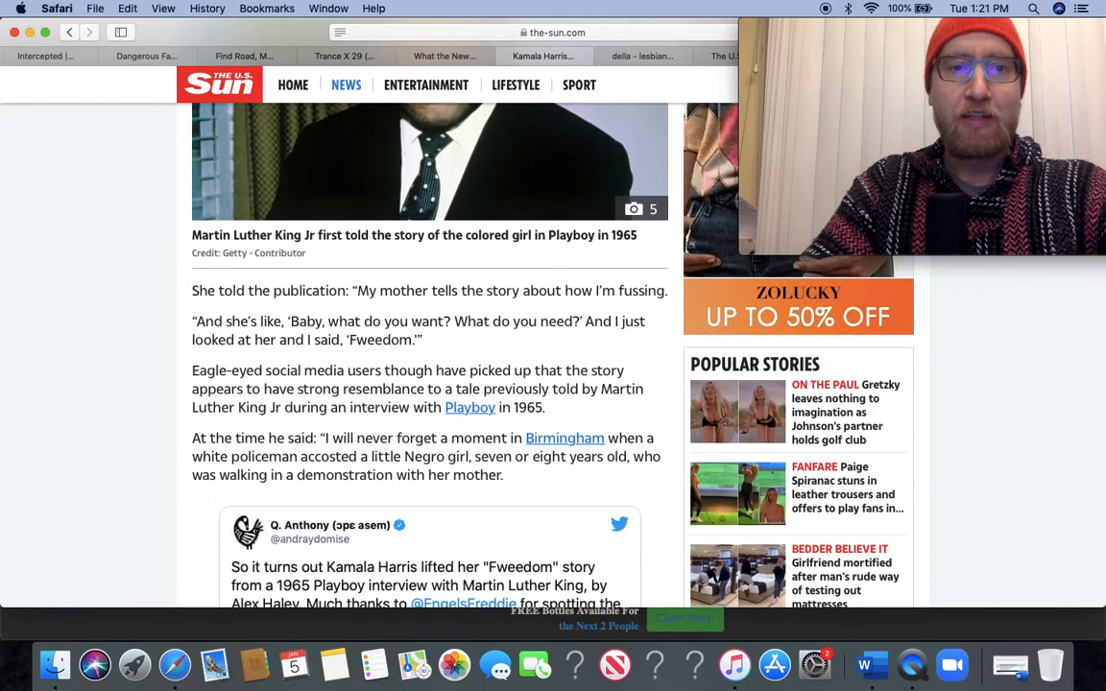
pyautogui.scroll(-3)
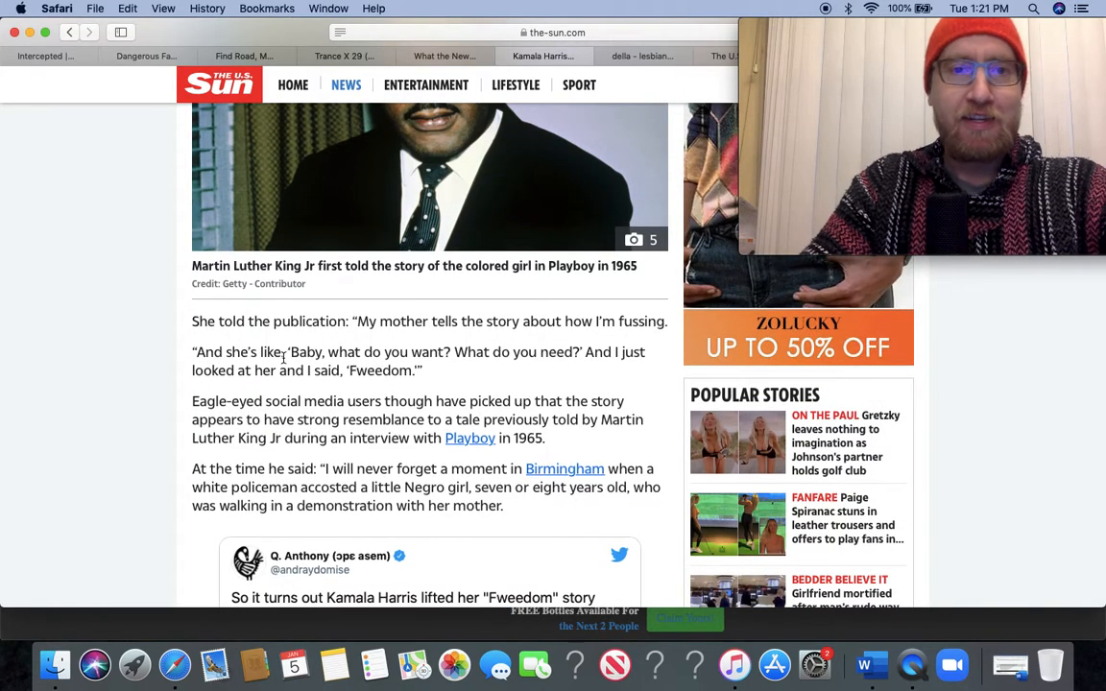
pyautogui.scroll(3)
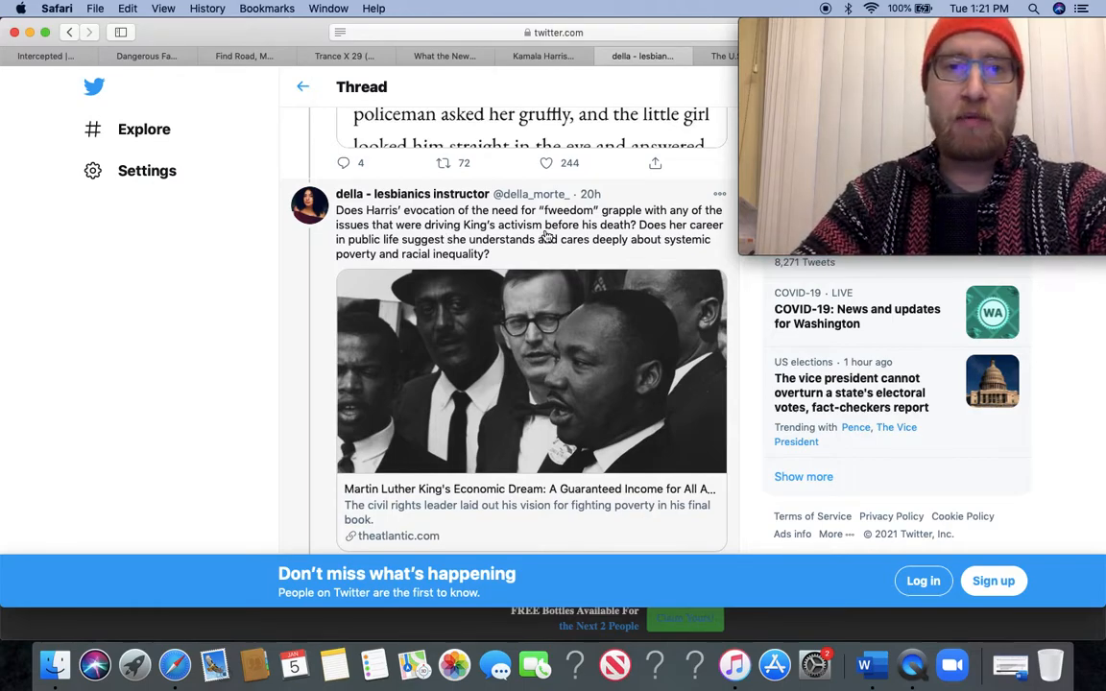
pyautogui.moveTo(226, 310)
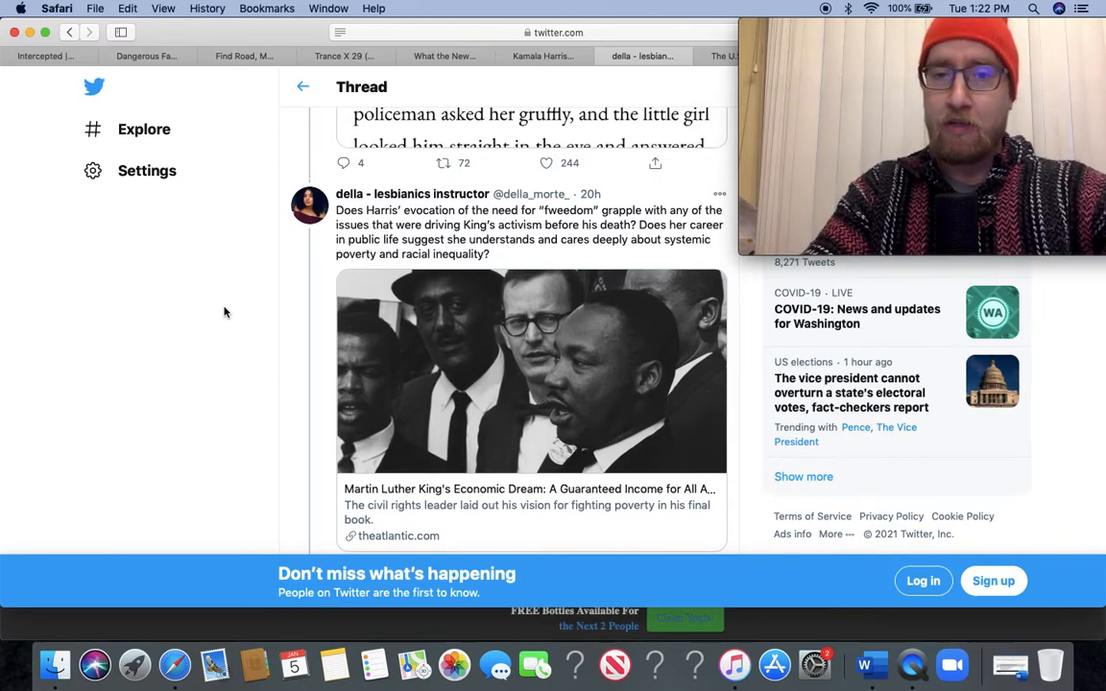
pyautogui.moveTo(200, 326)
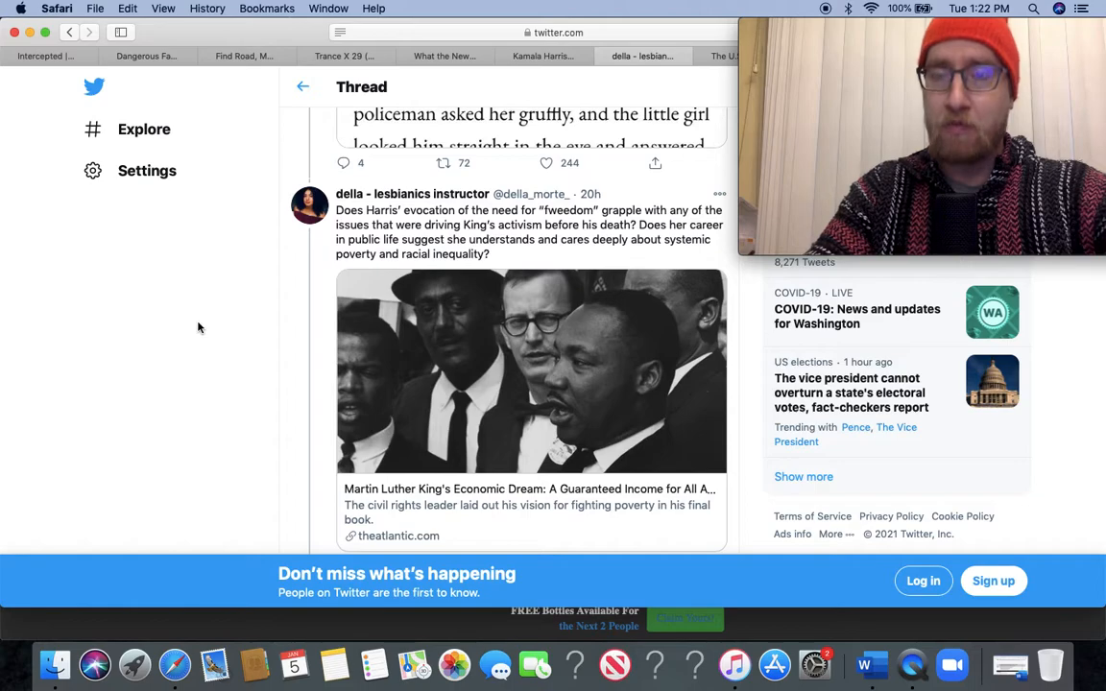
pyautogui.moveTo(240, 324)
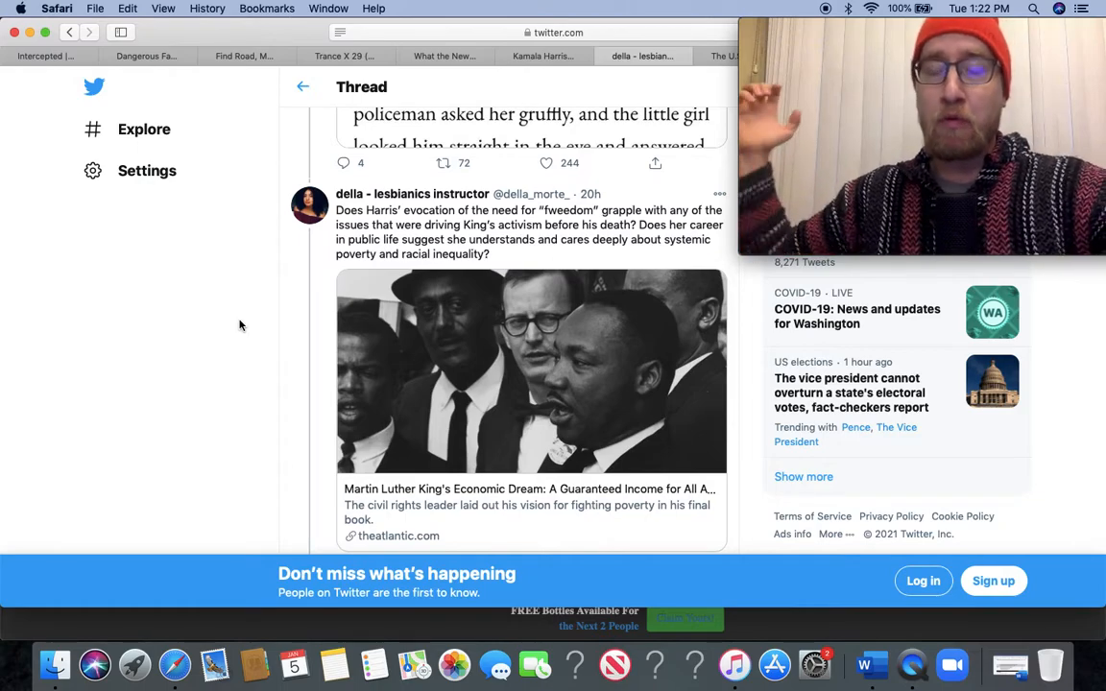
pyautogui.moveTo(272, 315)
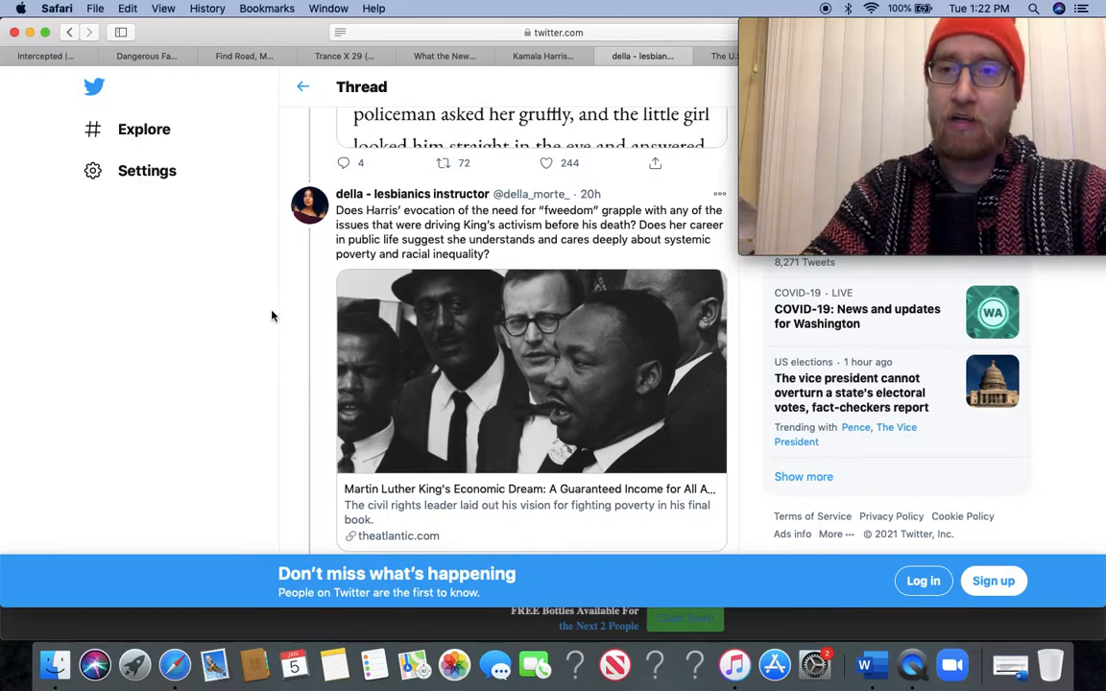
# Bring the reply questioning Harris's 'fweedom' story with The Atlantic article card fully into view.
pyautogui.scroll(-3)
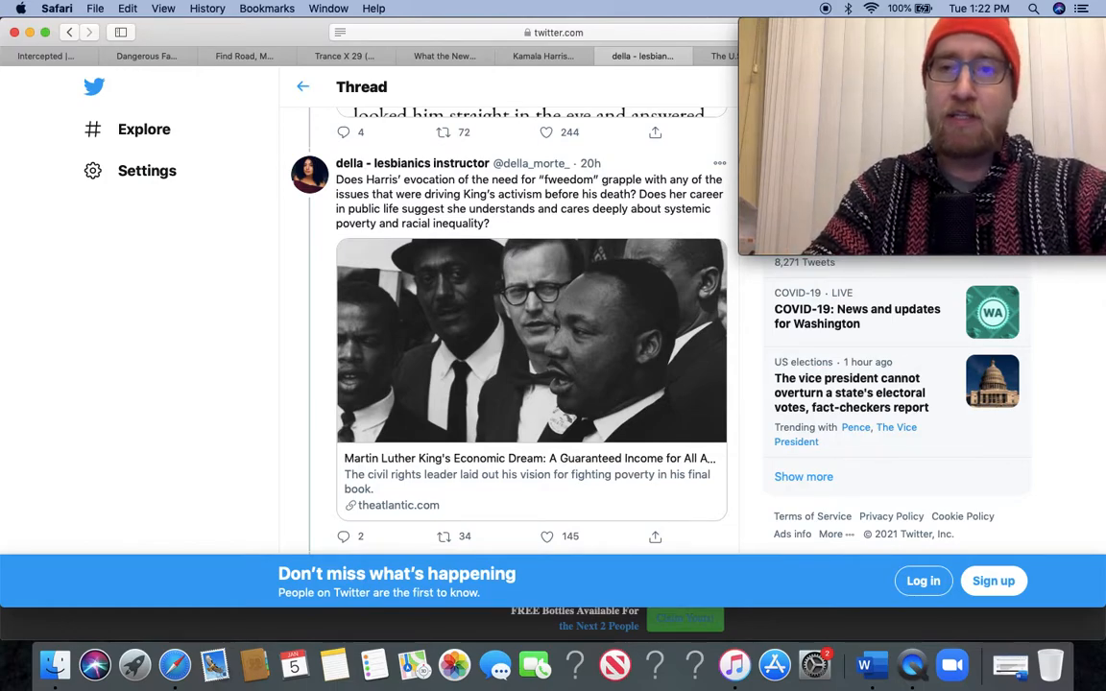
pyautogui.moveTo(290, 354)
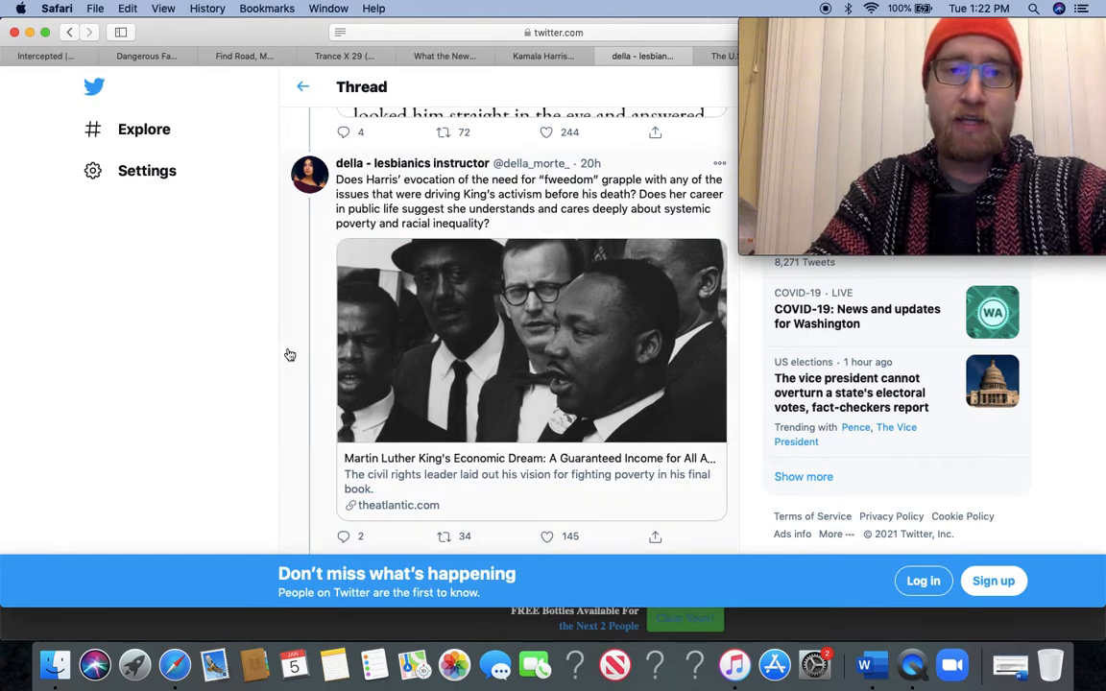
pyautogui.scroll(3)
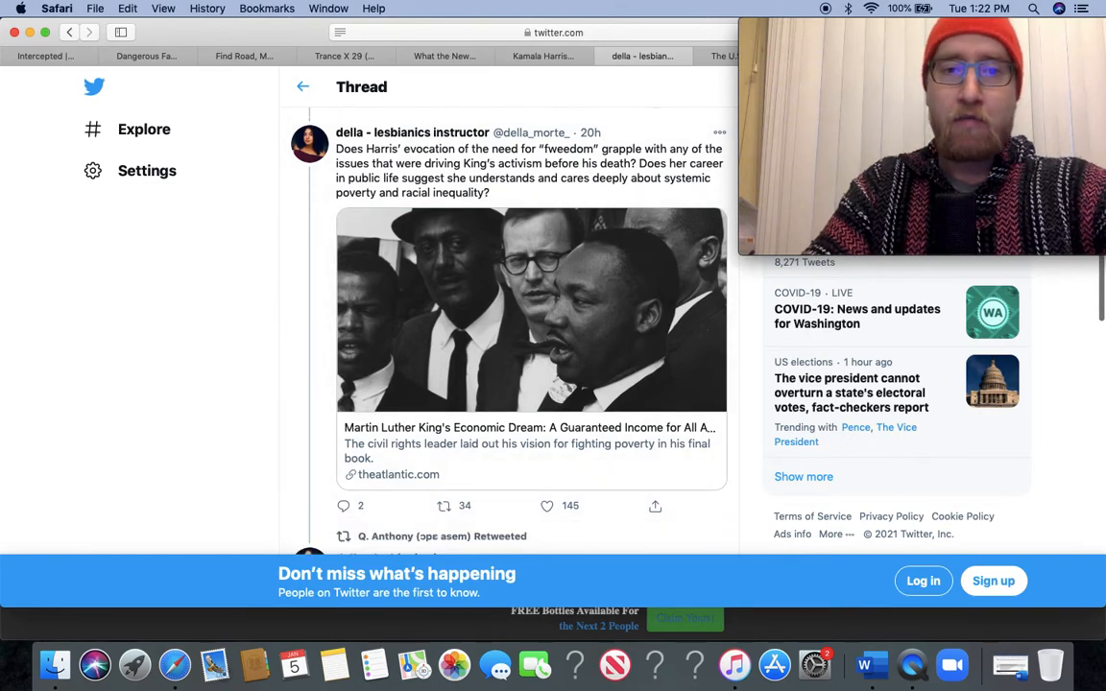
# Bring the 'cruel joke' tweet with its two text images, 49 retweets and 185 likes into view.
pyautogui.scroll(-3)
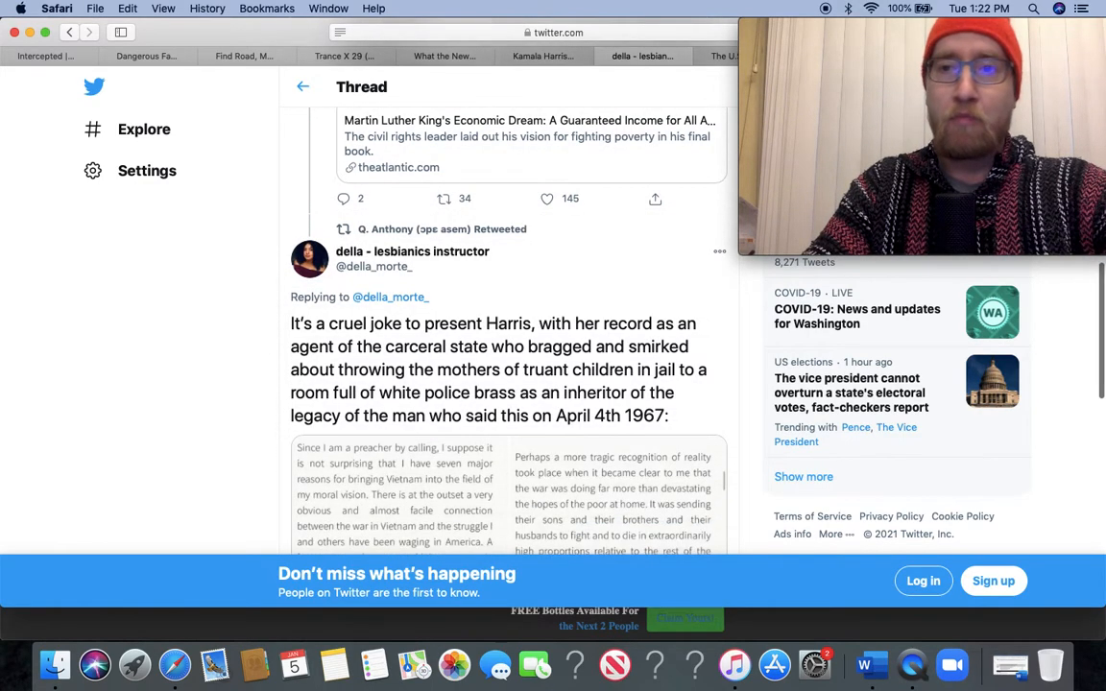
pyautogui.scroll(-3)
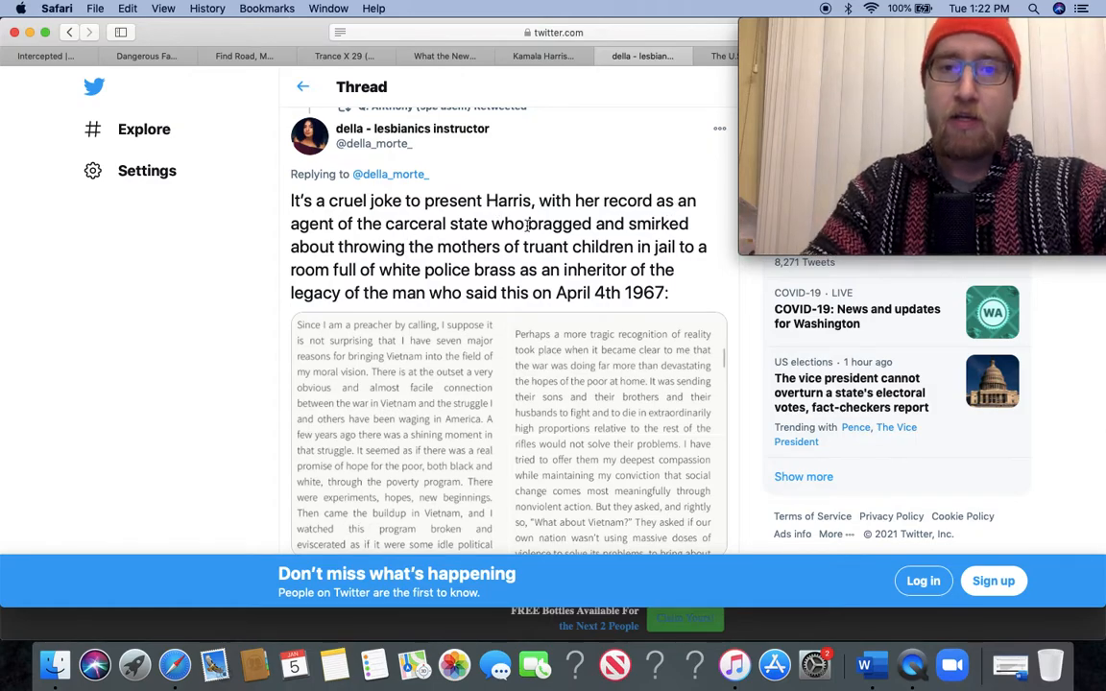
pyautogui.moveTo(411, 242)
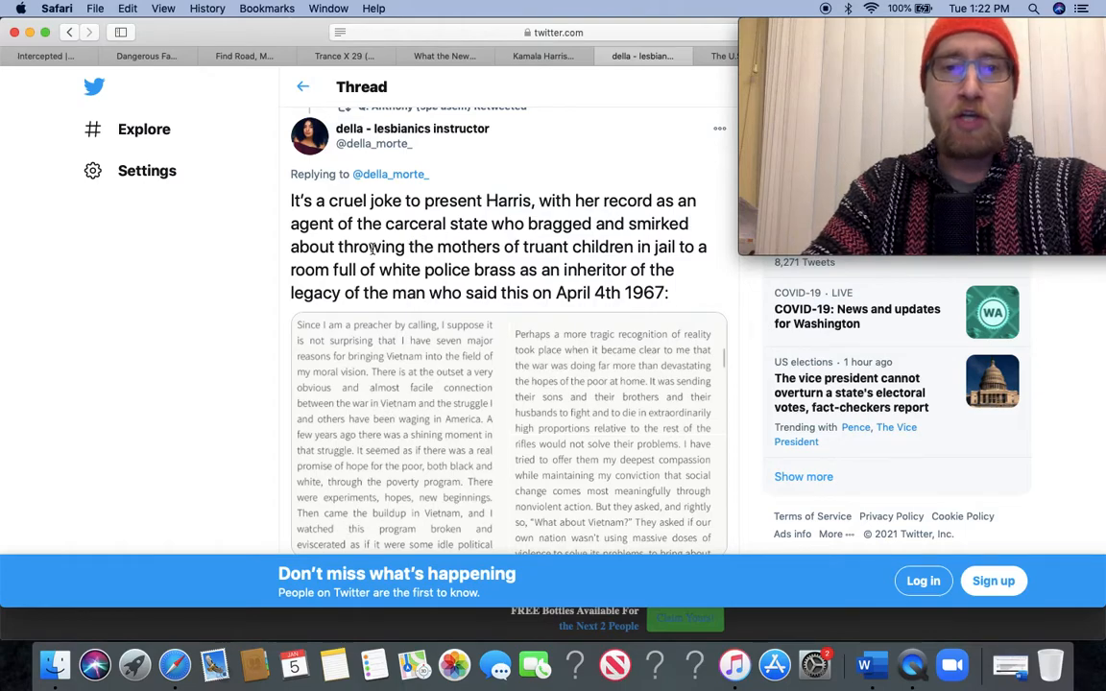
pyautogui.moveTo(441, 268)
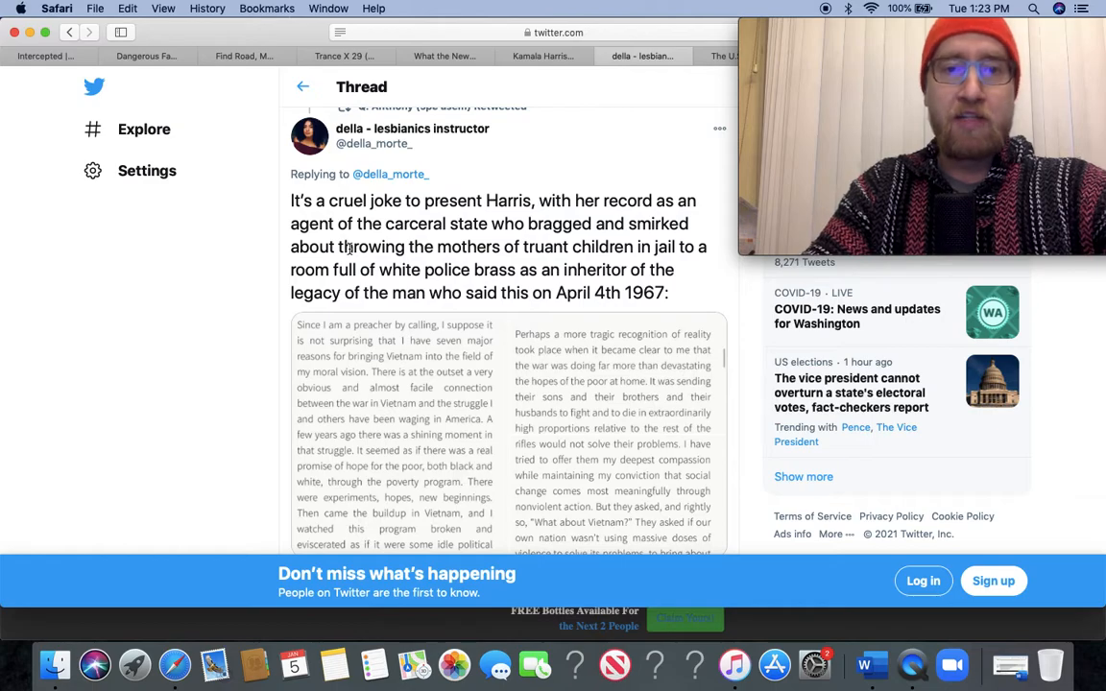
pyautogui.scroll(-3)
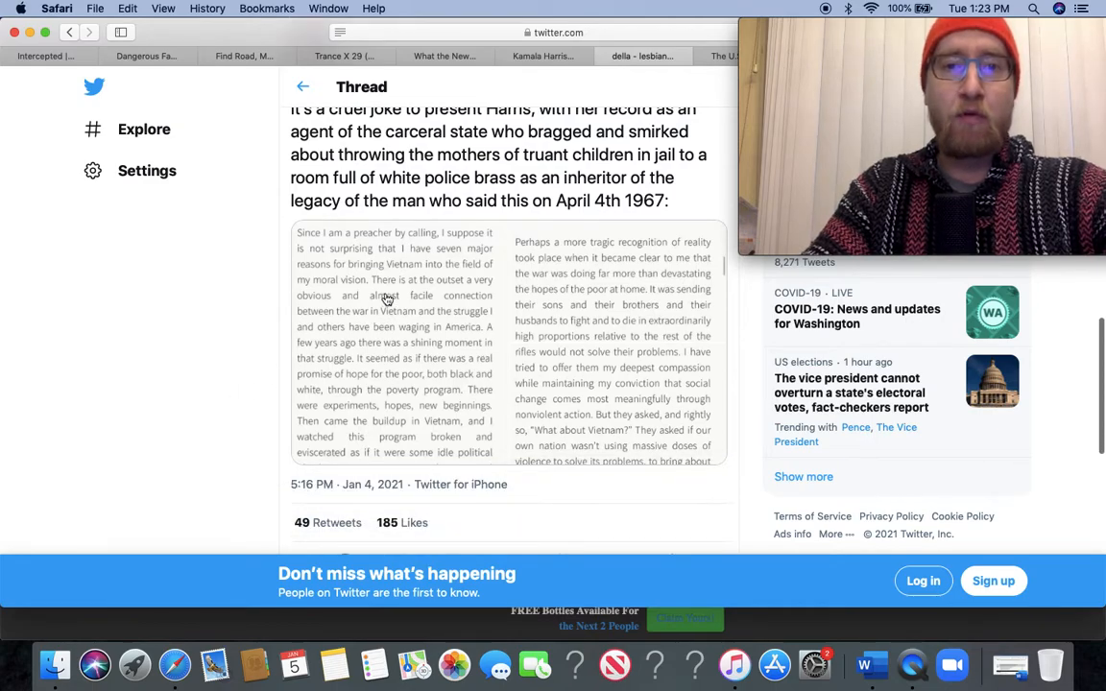
# View the 'cruel joke' tweet's first King quote image full size.
pyautogui.click(393, 342)
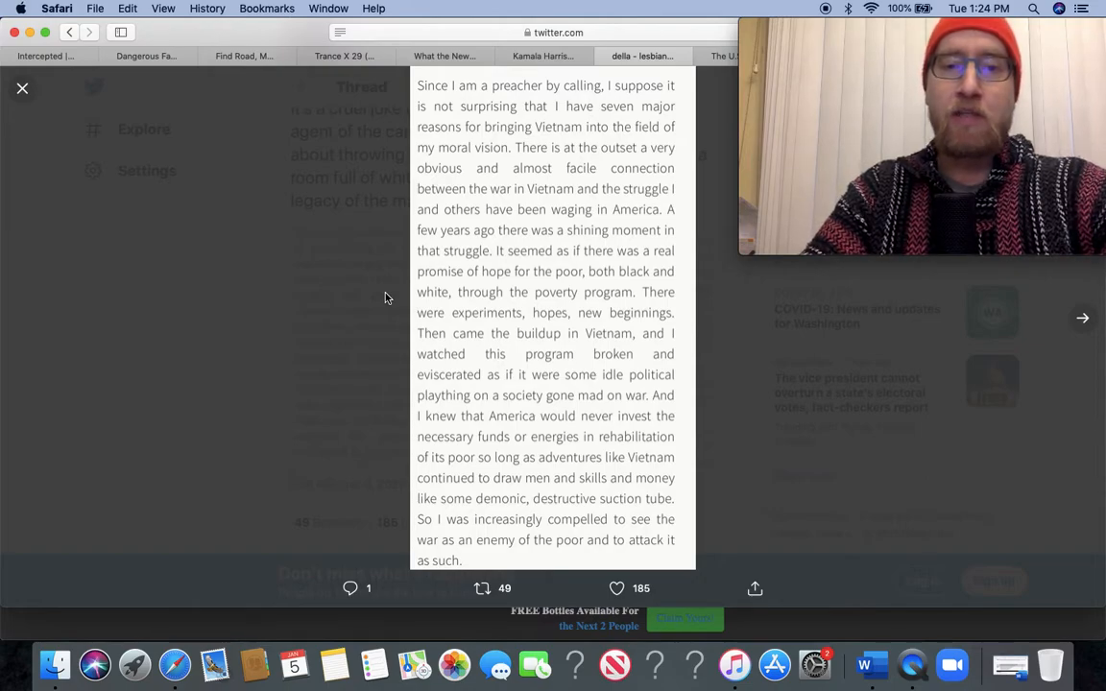
pyautogui.moveTo(1040, 345)
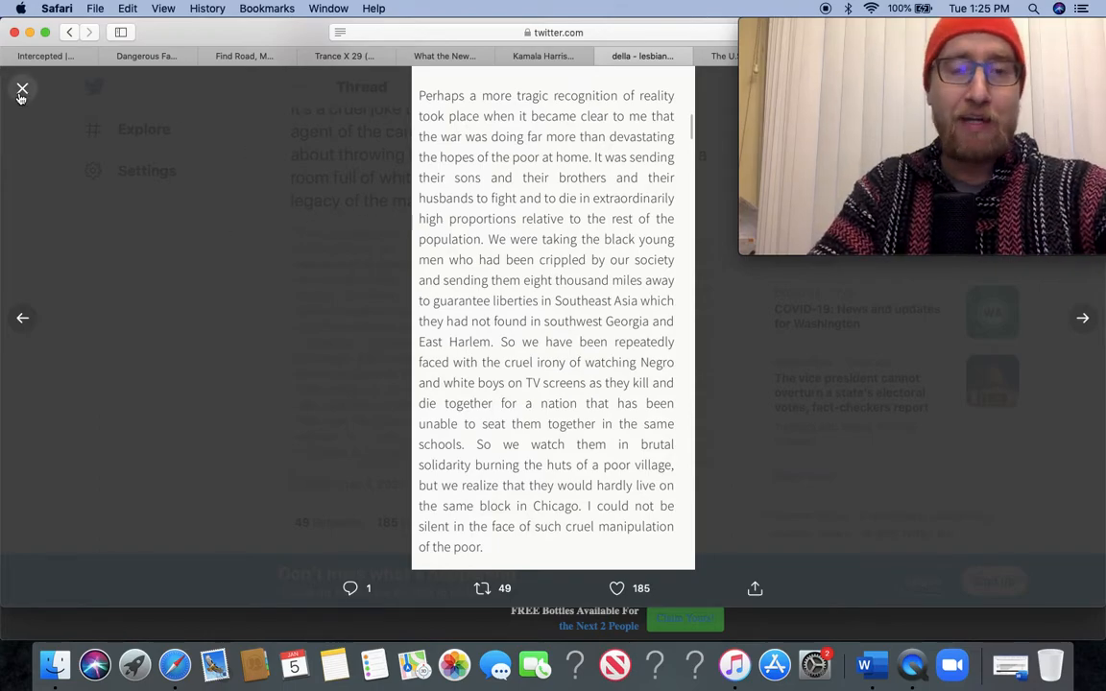
# Close the image viewer and read the replies on military adventurism and Trump-leaning accounts liking the thread.
pyautogui.click(23, 90)
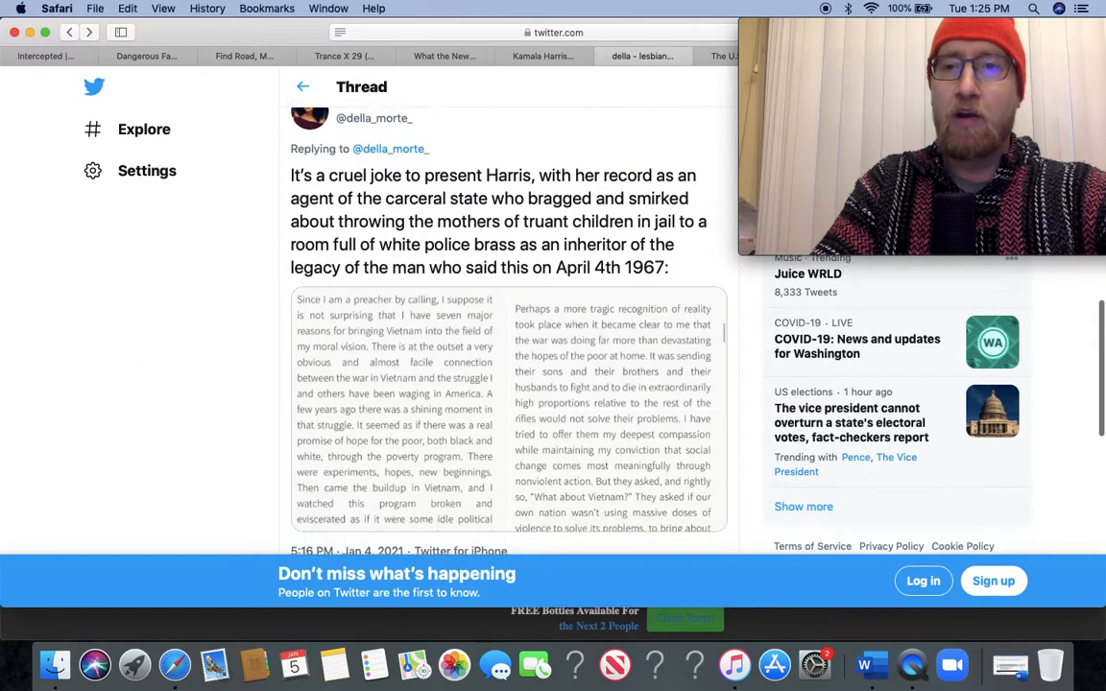
pyautogui.scroll(-3)
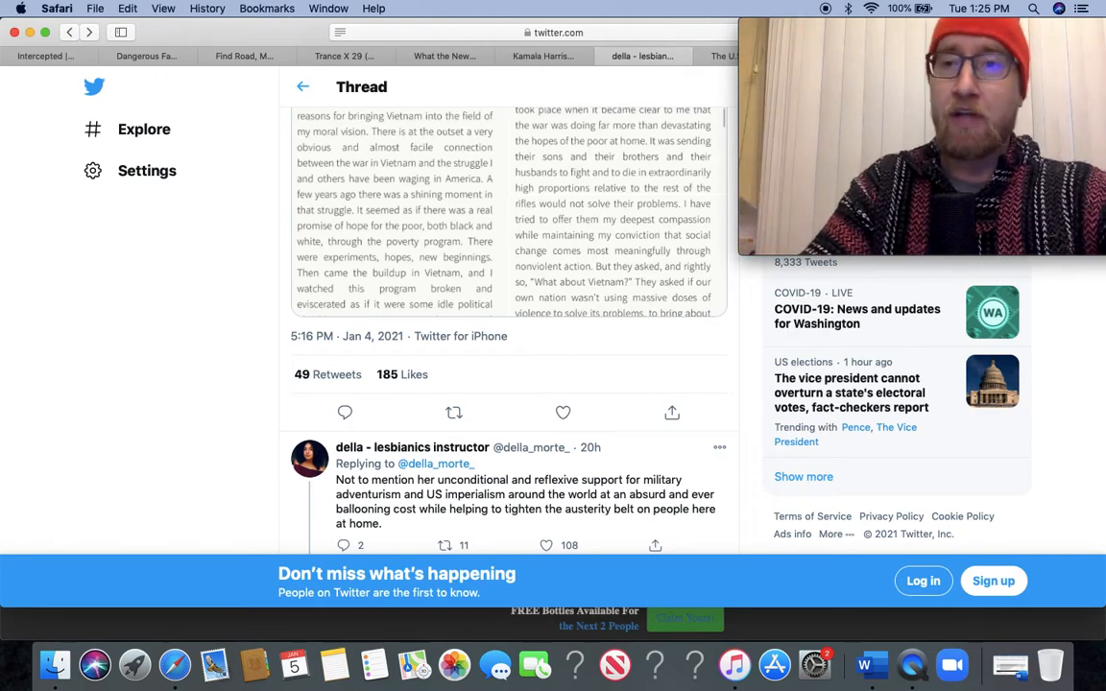
pyautogui.scroll(-3)
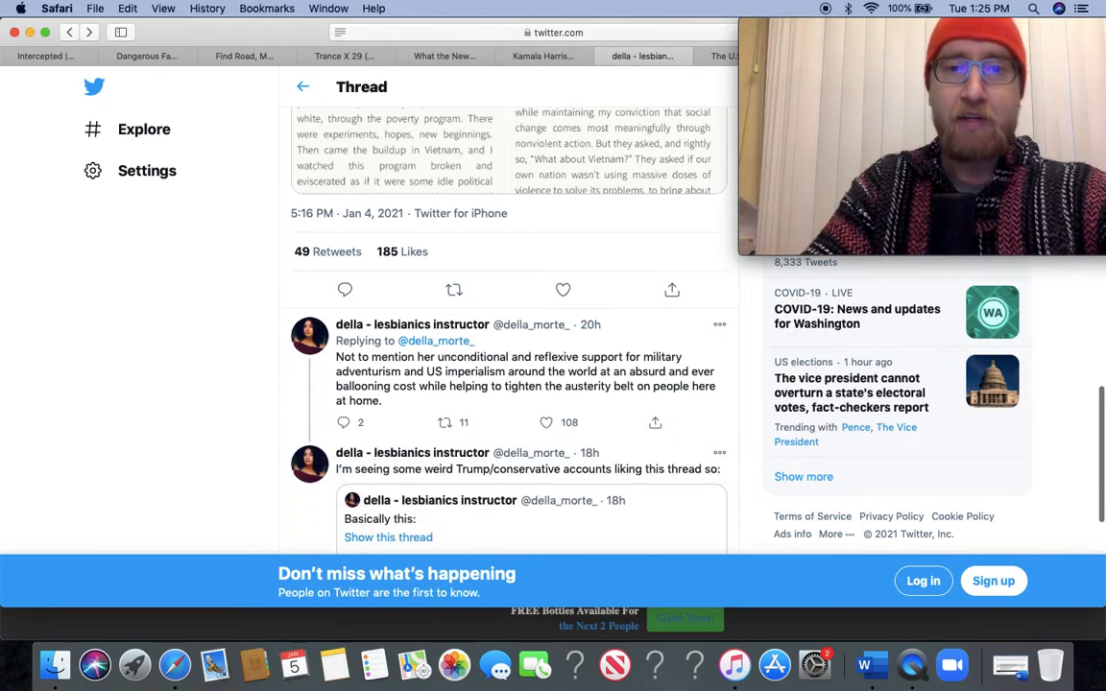
pyautogui.scroll(-3)
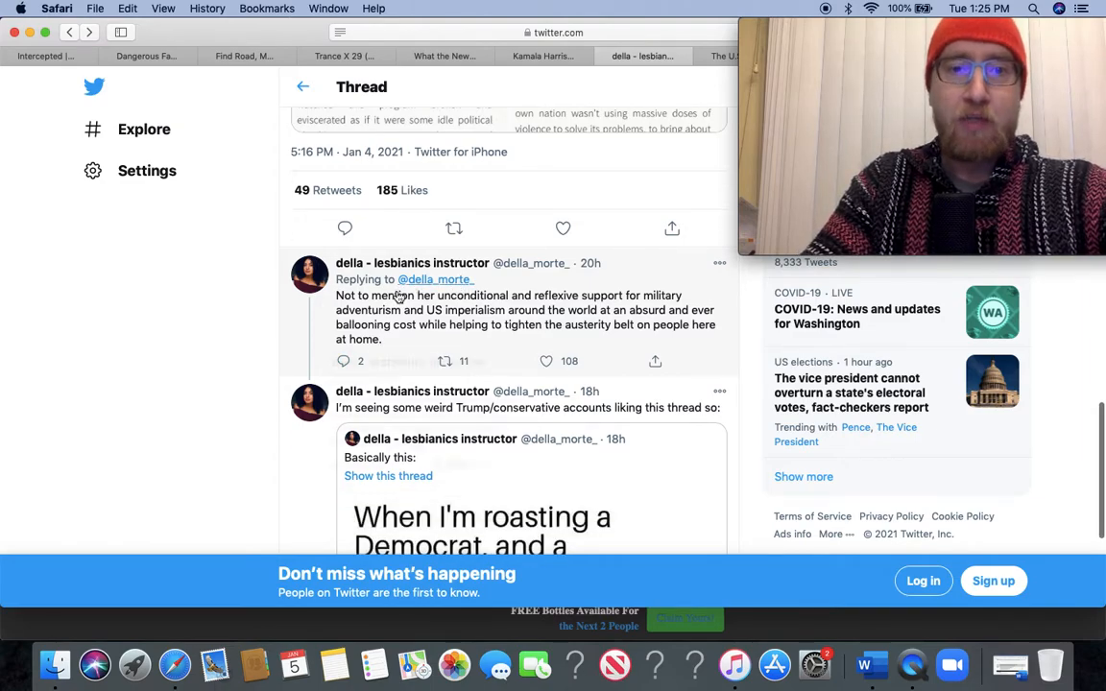
pyautogui.scroll(-3)
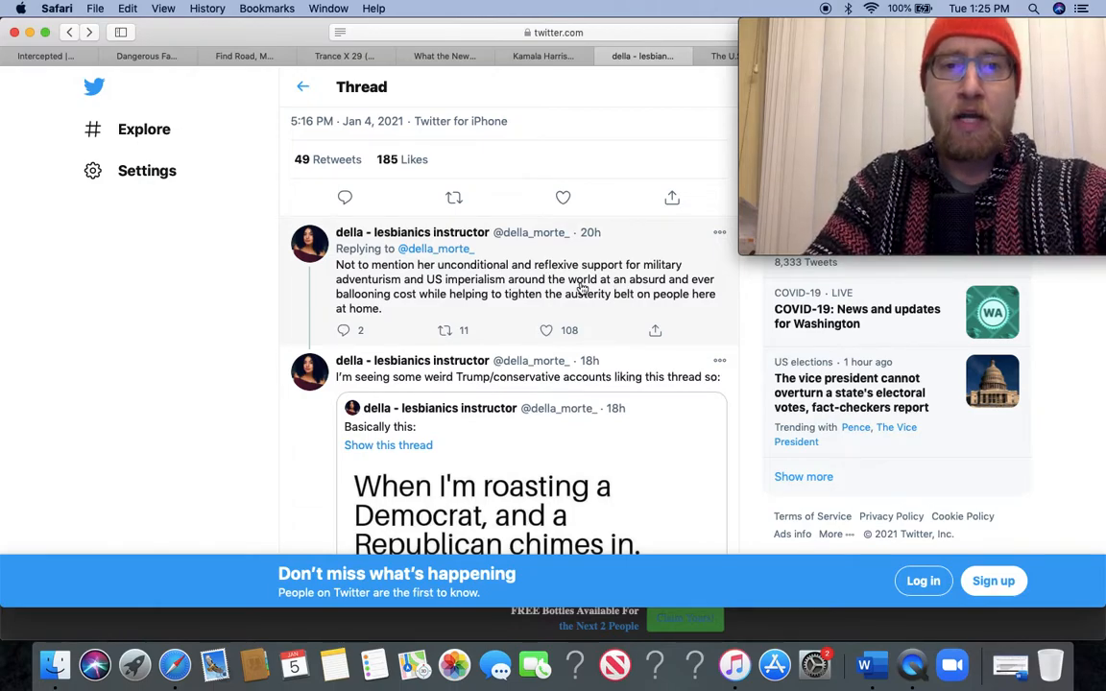
pyautogui.moveTo(480, 313)
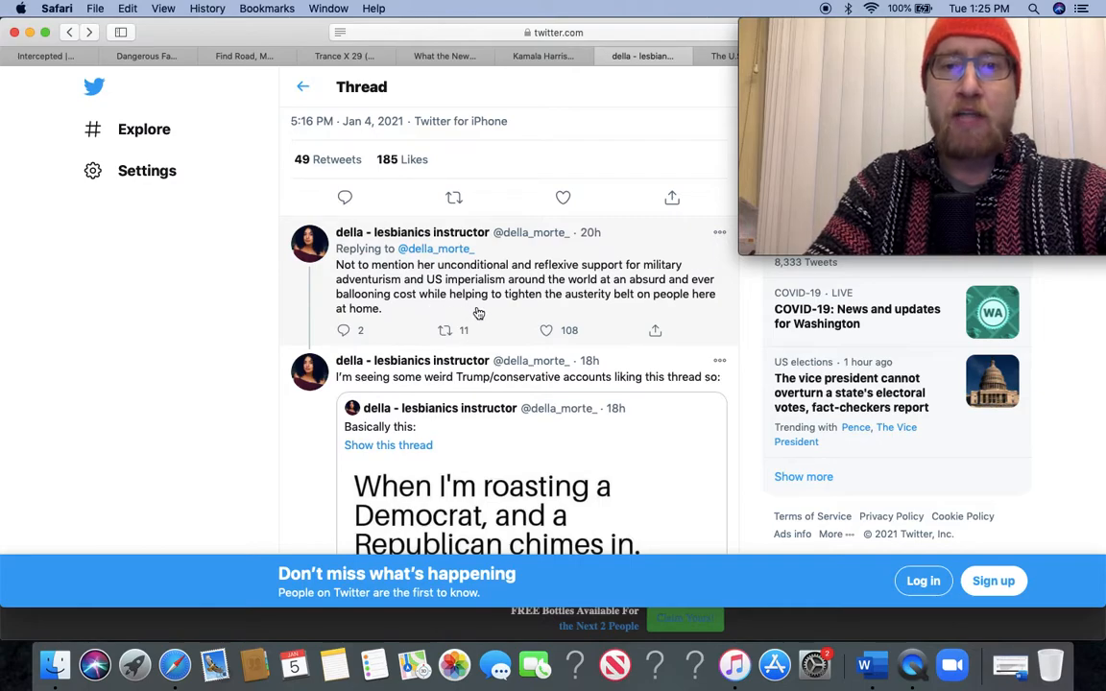
pyautogui.moveTo(499, 299)
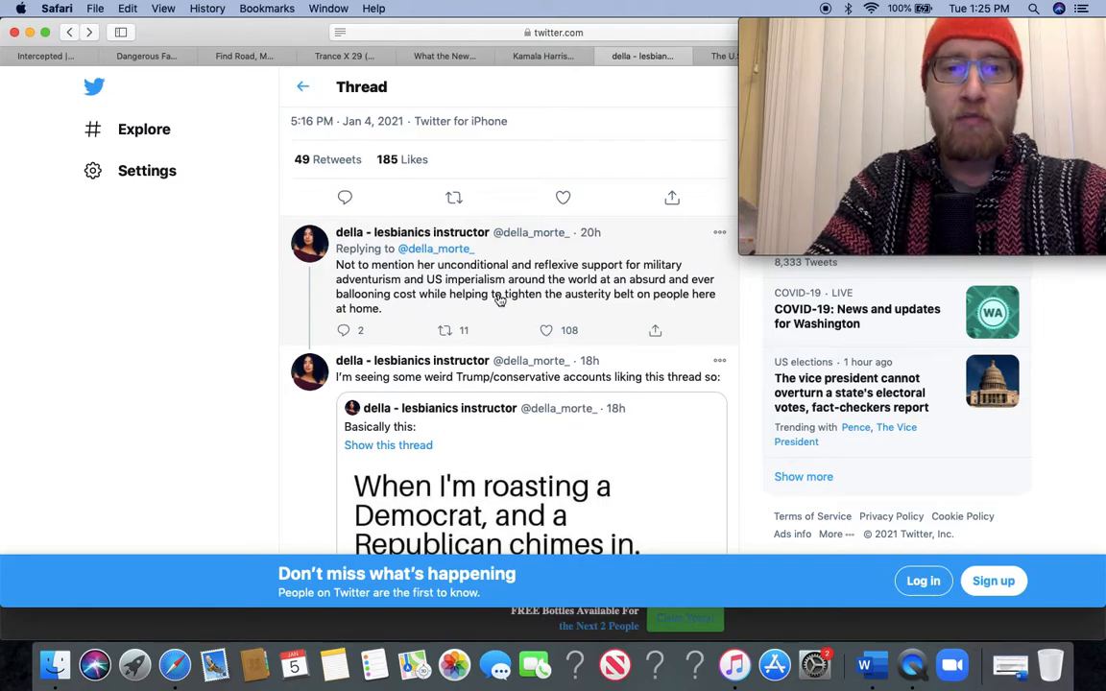
# Move back up the thread past the Atlantic article tweet toward its opening tweet.
pyautogui.scroll(3)
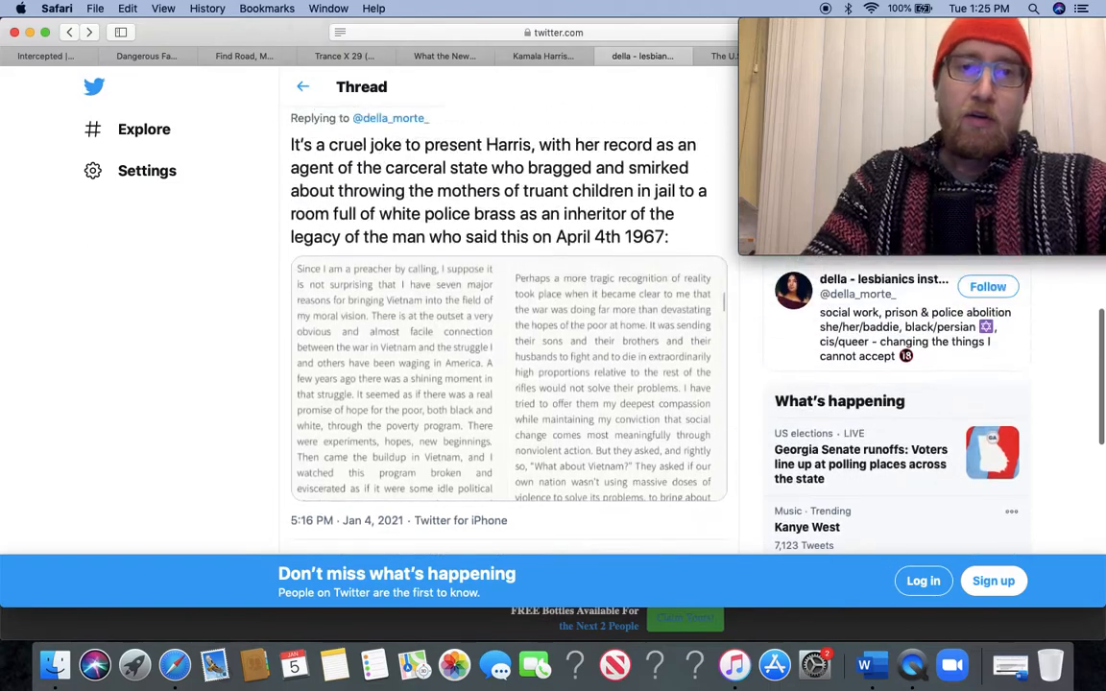
pyautogui.scroll(-3)
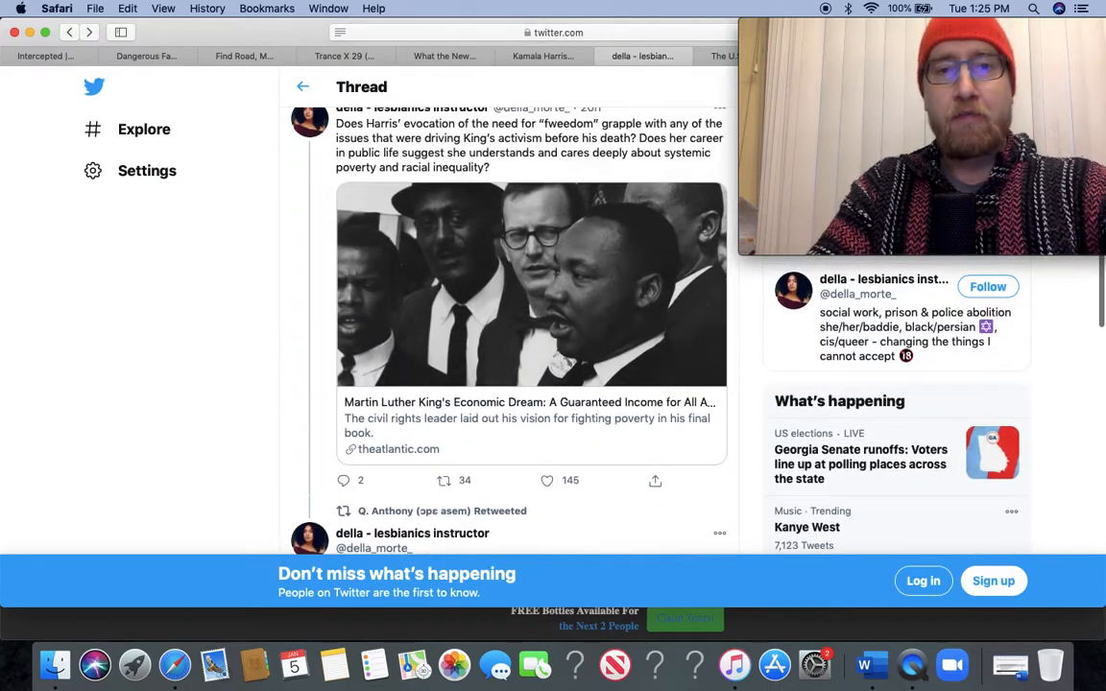
pyautogui.scroll(3)
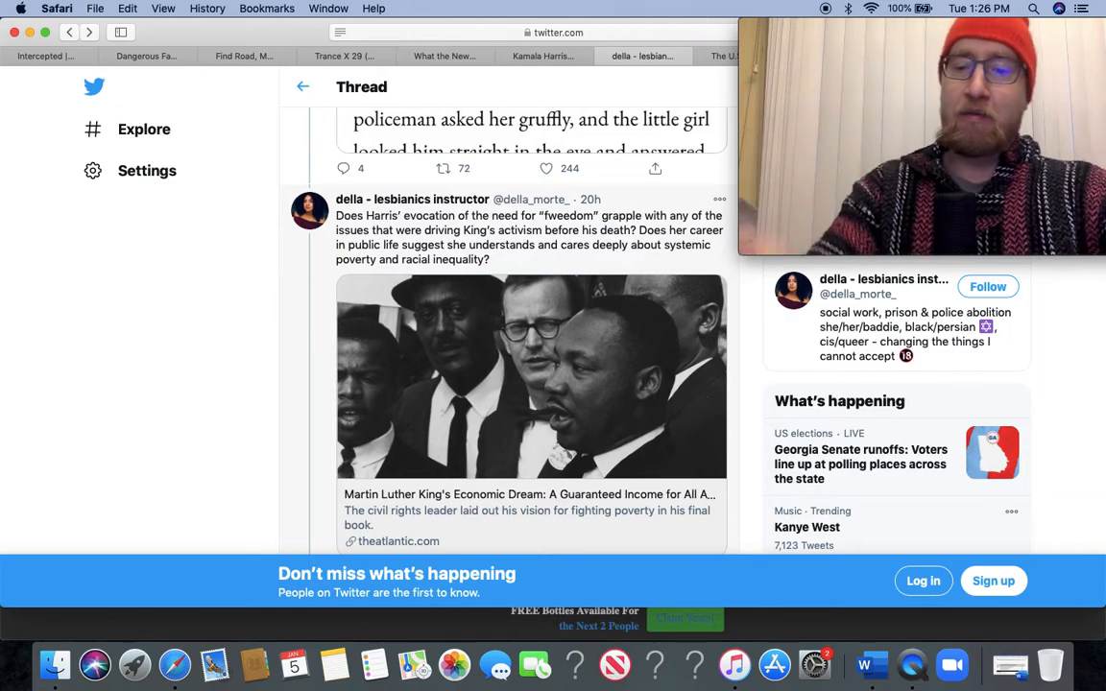
pyautogui.scroll(3)
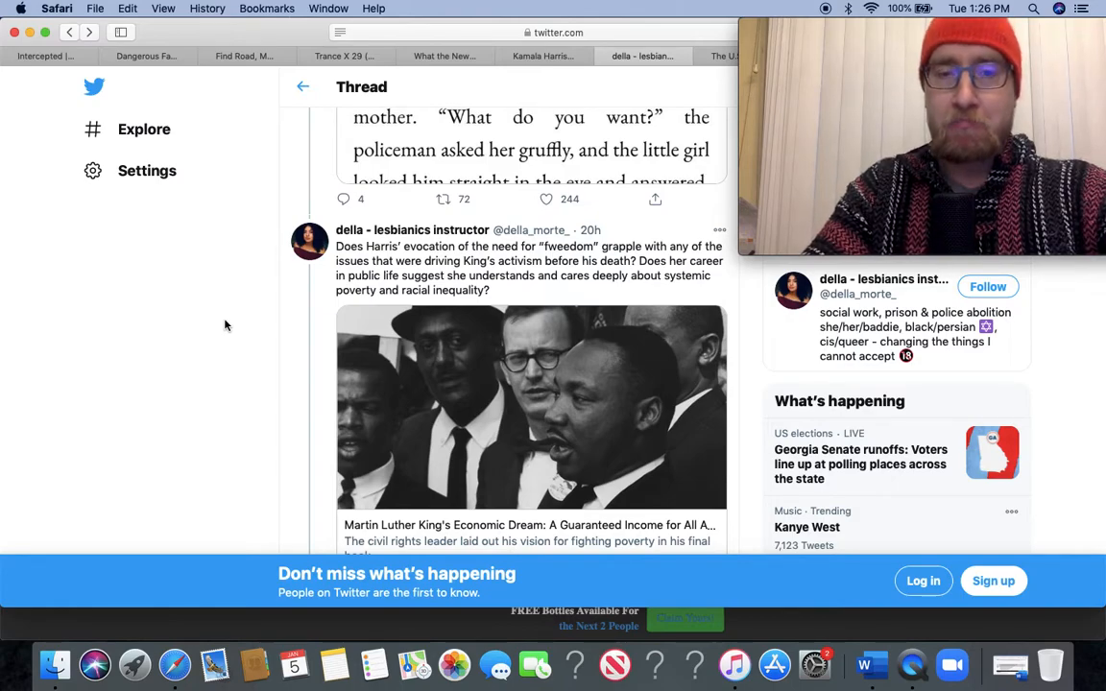
pyautogui.scroll(3)
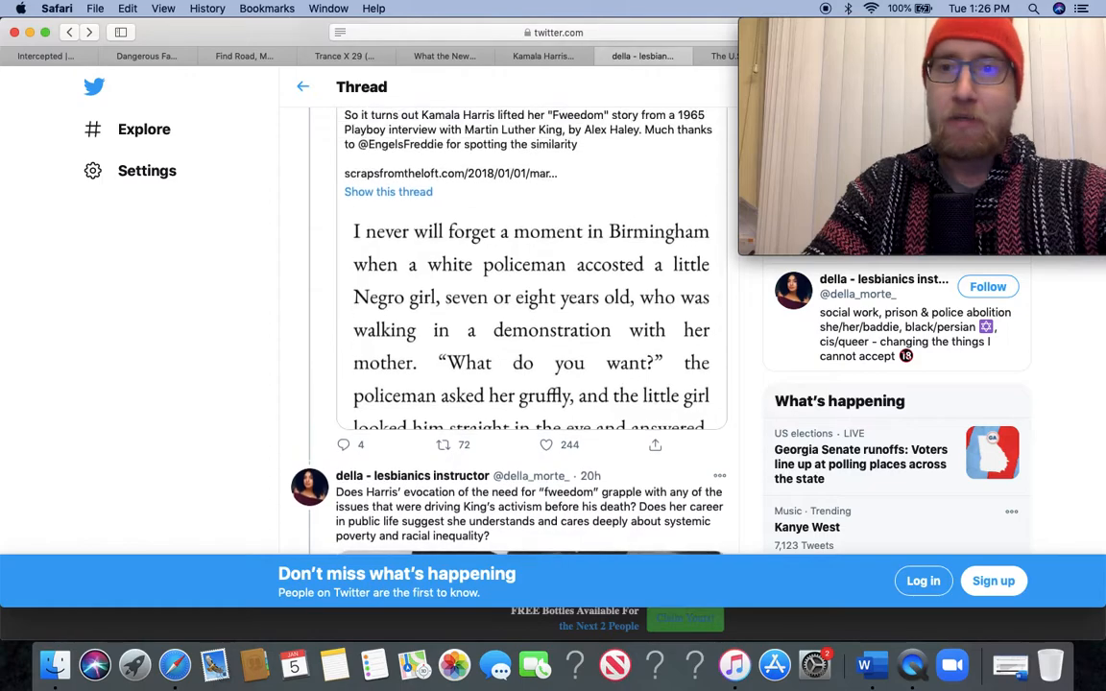
pyautogui.scroll(3)
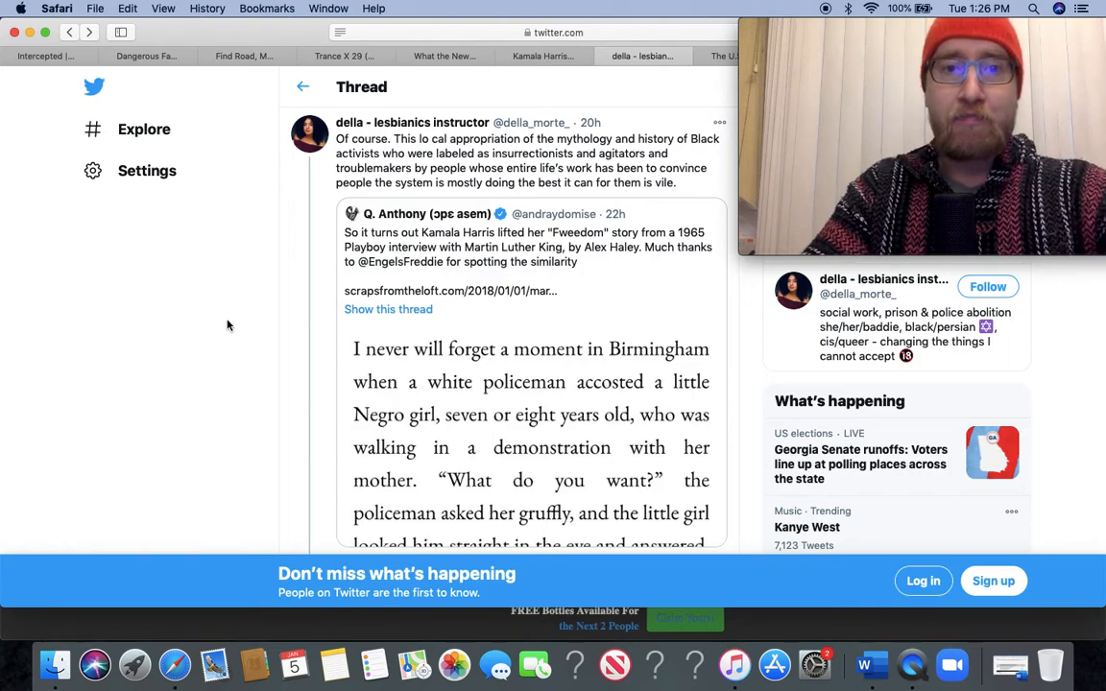
pyautogui.moveTo(434, 166)
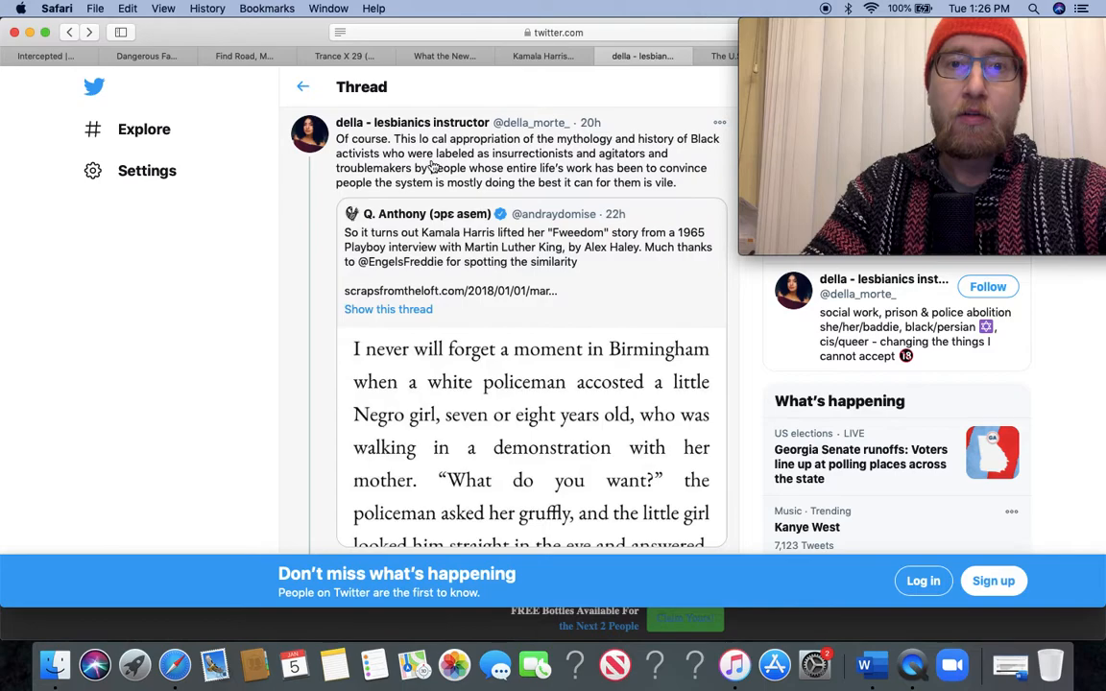
pyautogui.moveTo(457, 153)
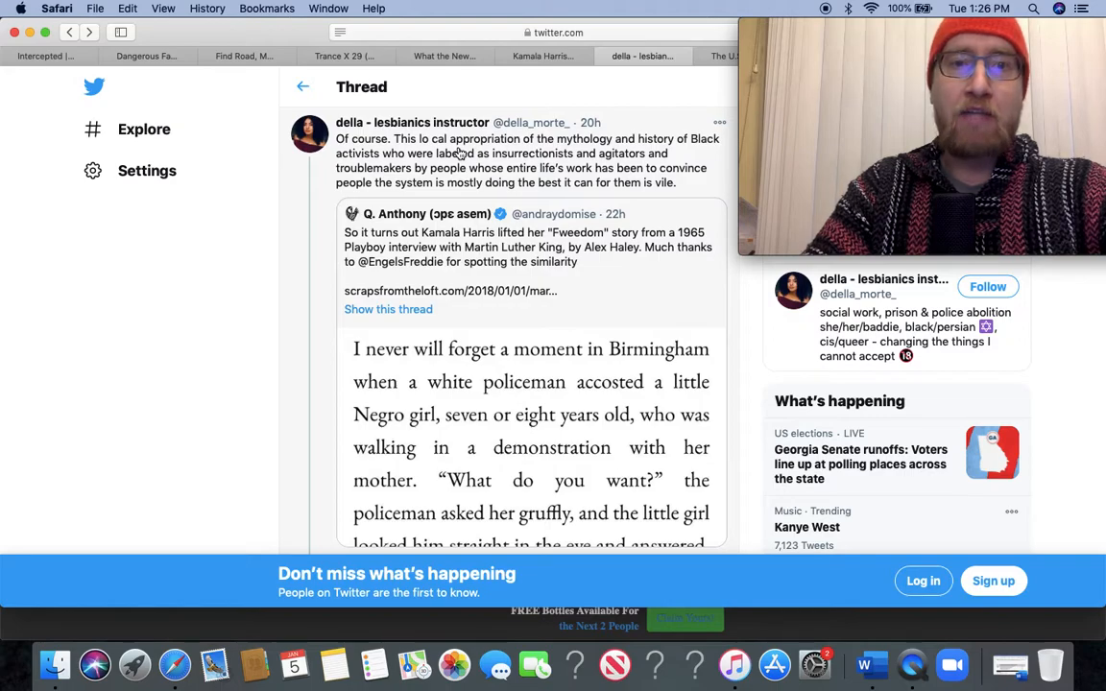
pyautogui.moveTo(591, 171)
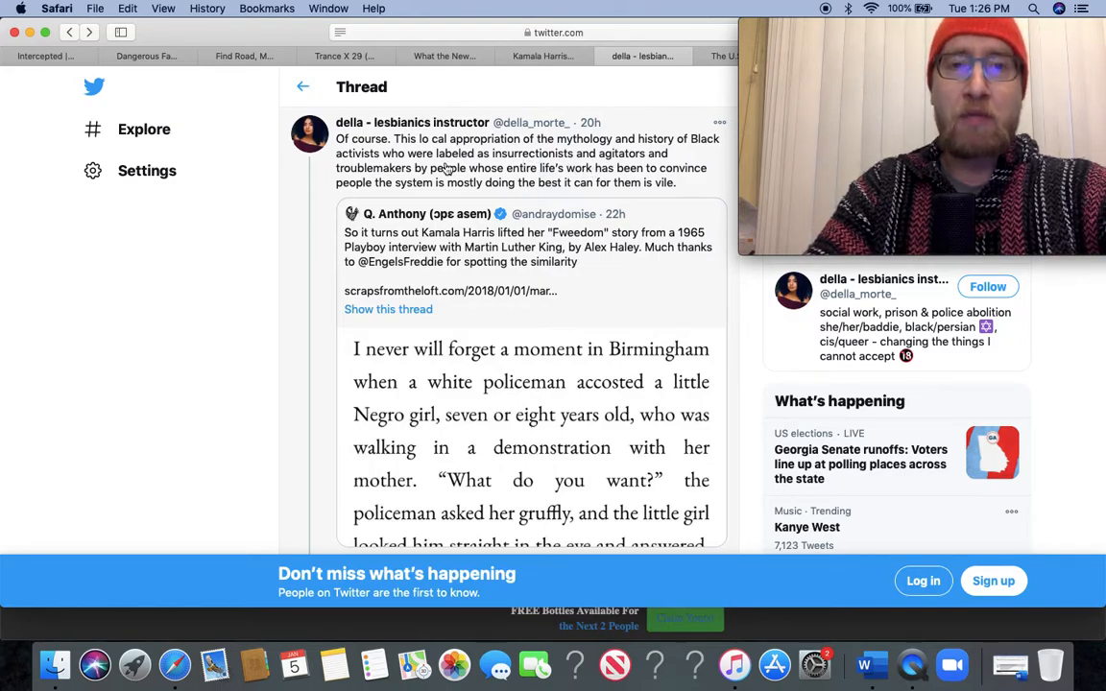
pyautogui.moveTo(365, 190)
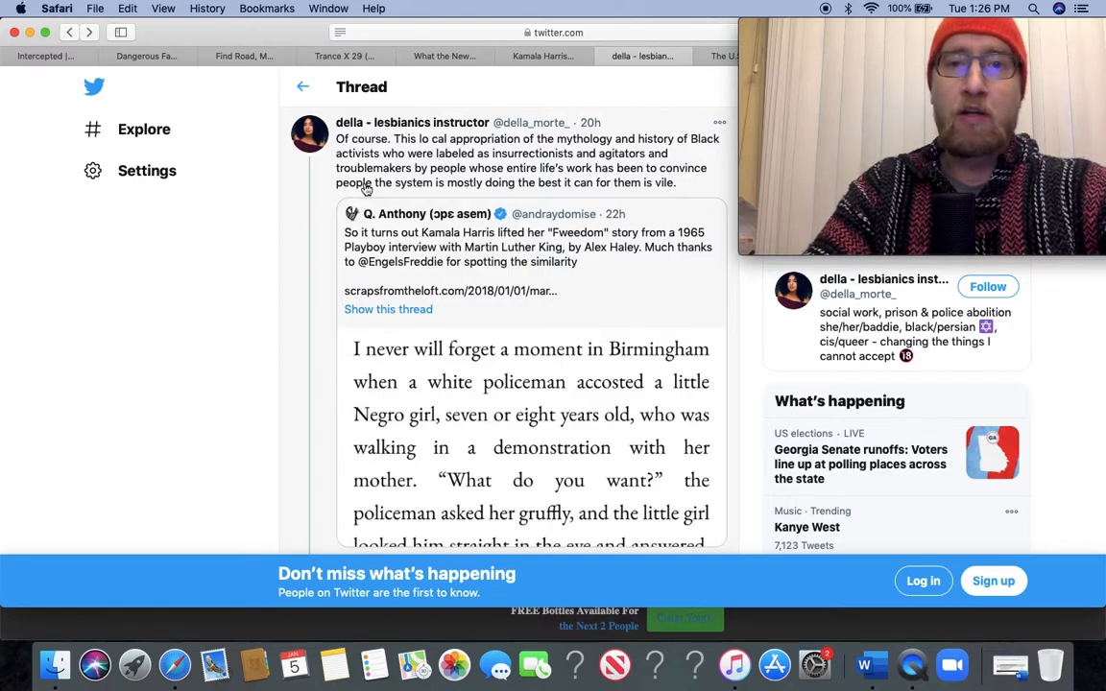
pyautogui.moveTo(403, 183)
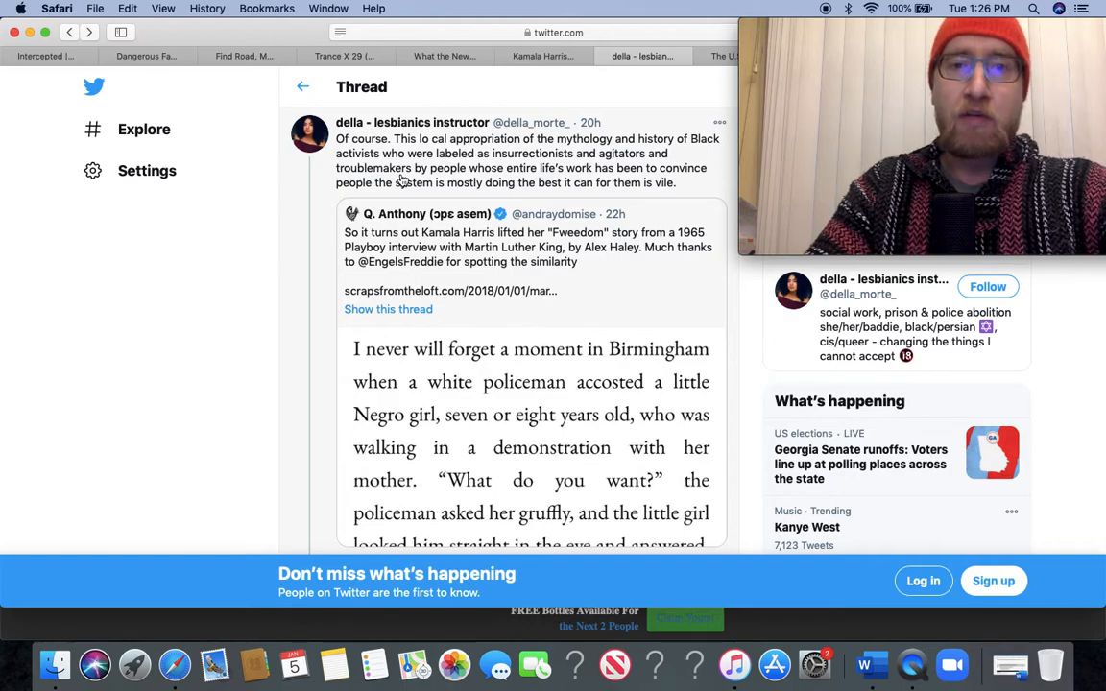
# Settle on the opening tweet quoting the 1965 Playboy-interview 'Fweedom' claim with King's Birmingham excerpt.
pyautogui.scroll(-3)
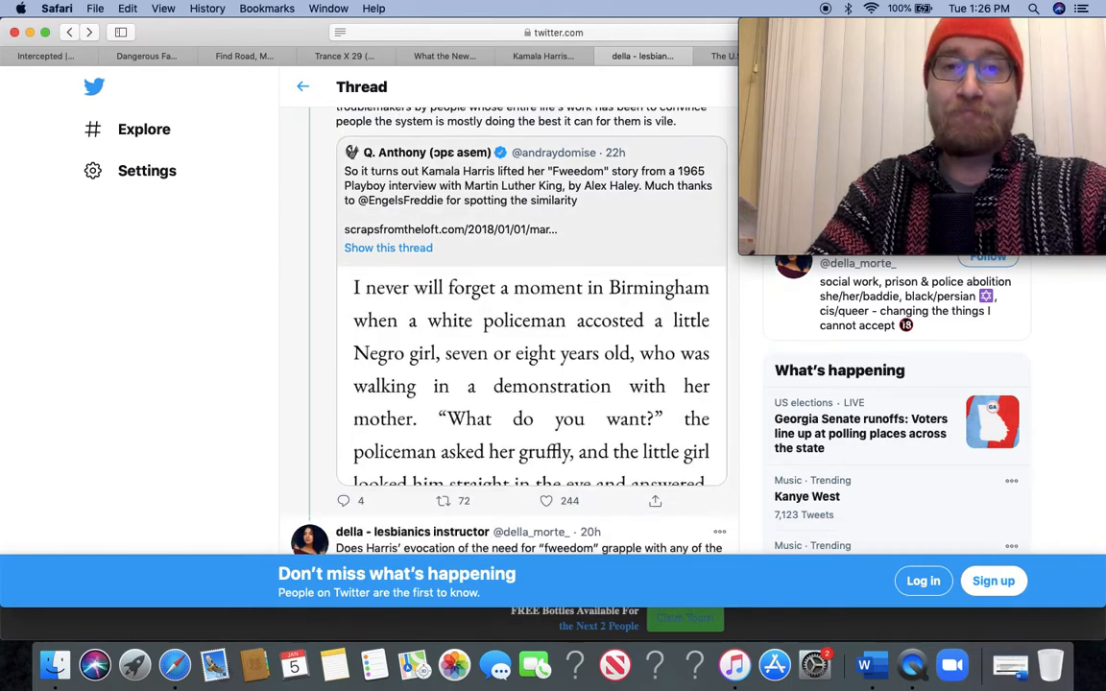
pyautogui.scroll(-3)
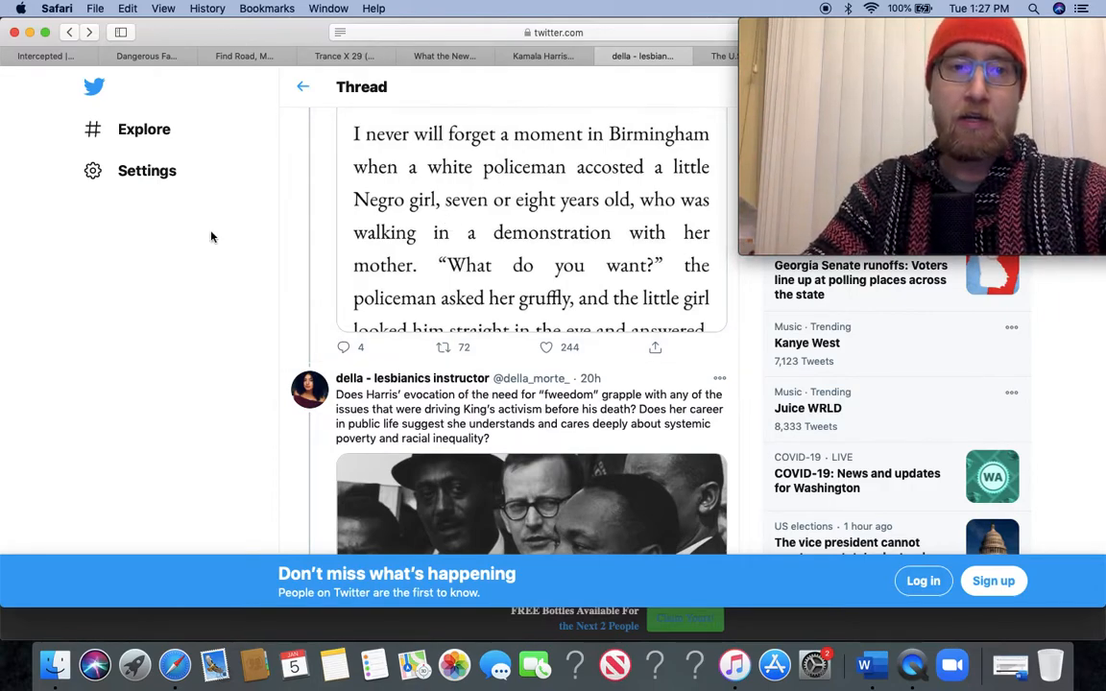
pyautogui.scroll(3)
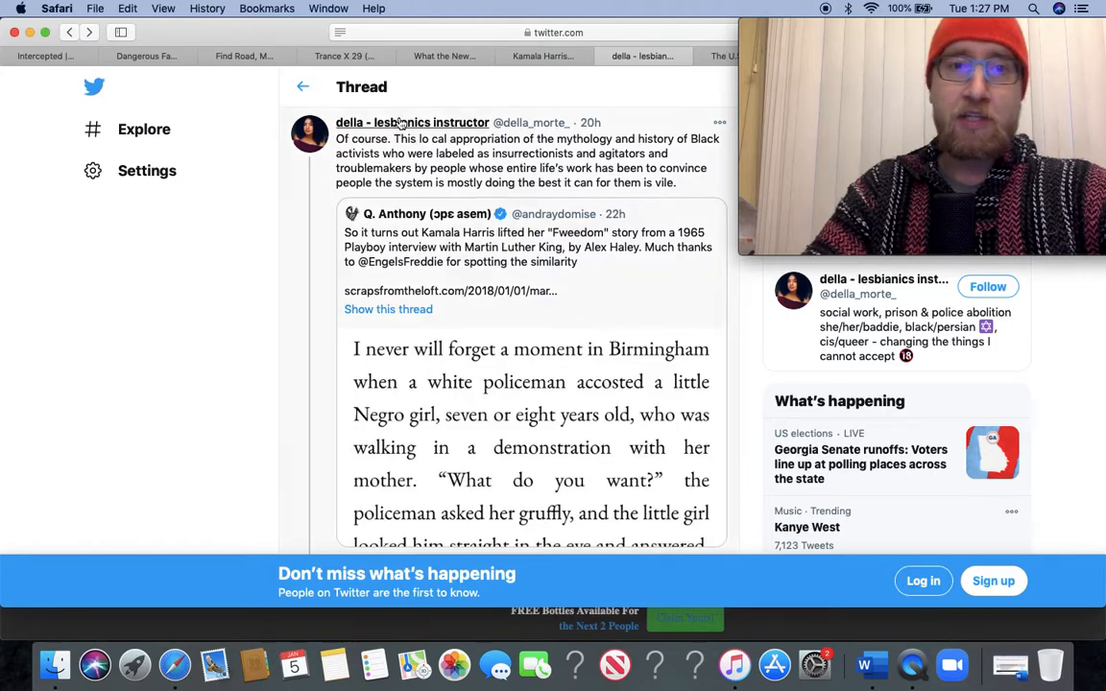
pyautogui.click(426, 213)
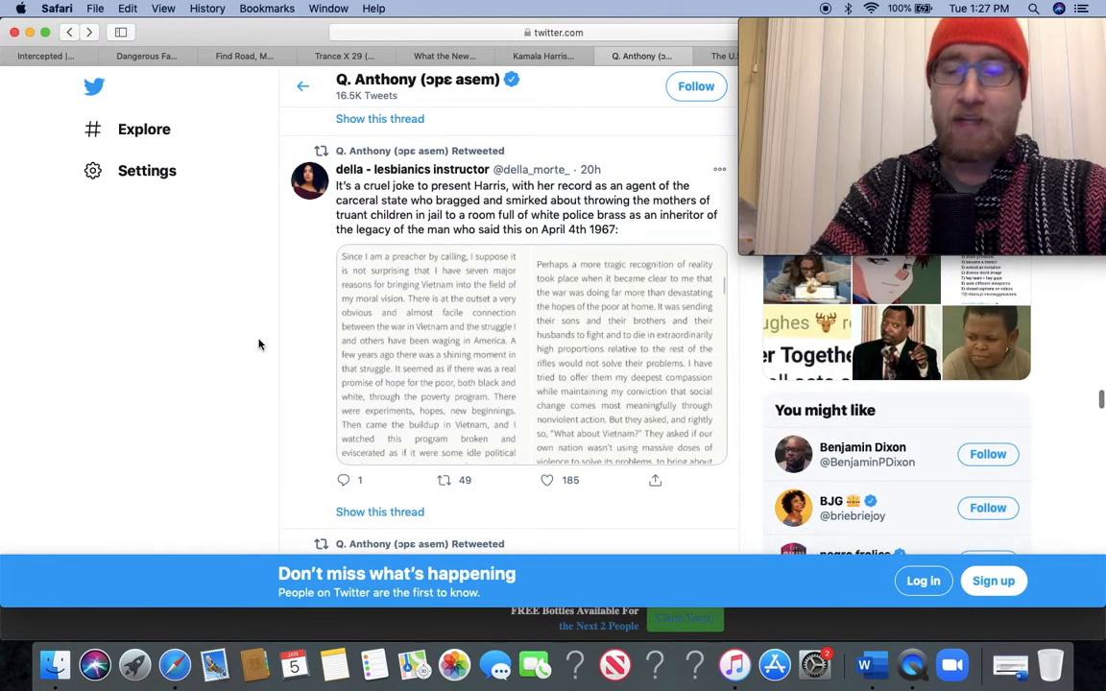
pyautogui.scroll(3)
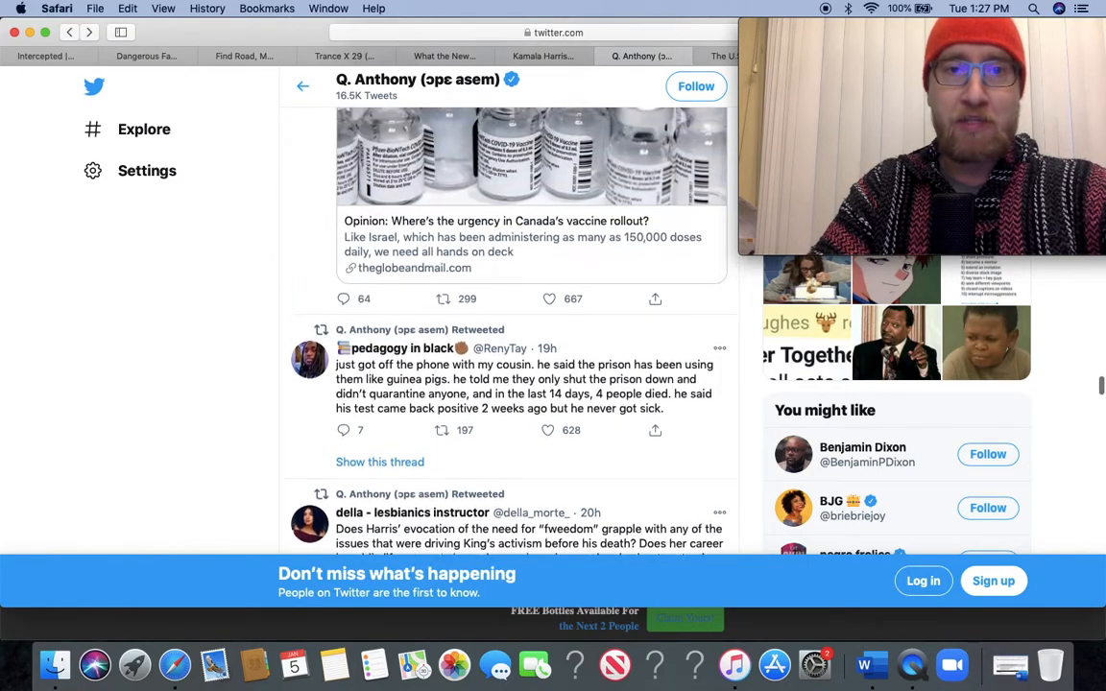
pyautogui.scroll(-3)
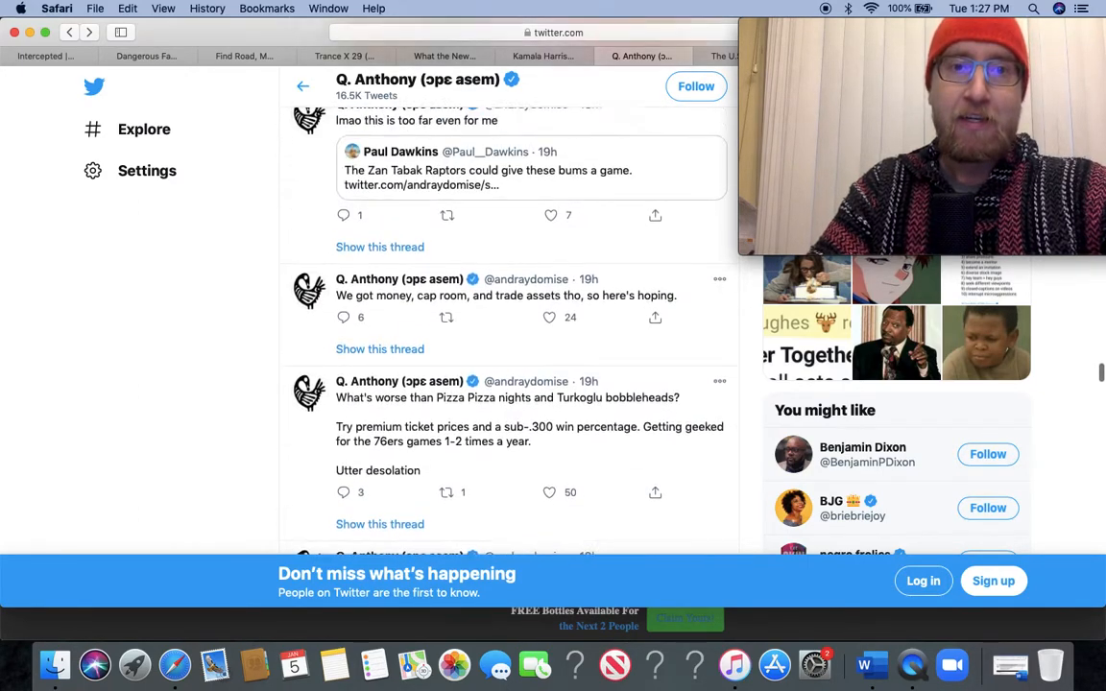
pyautogui.scroll(3)
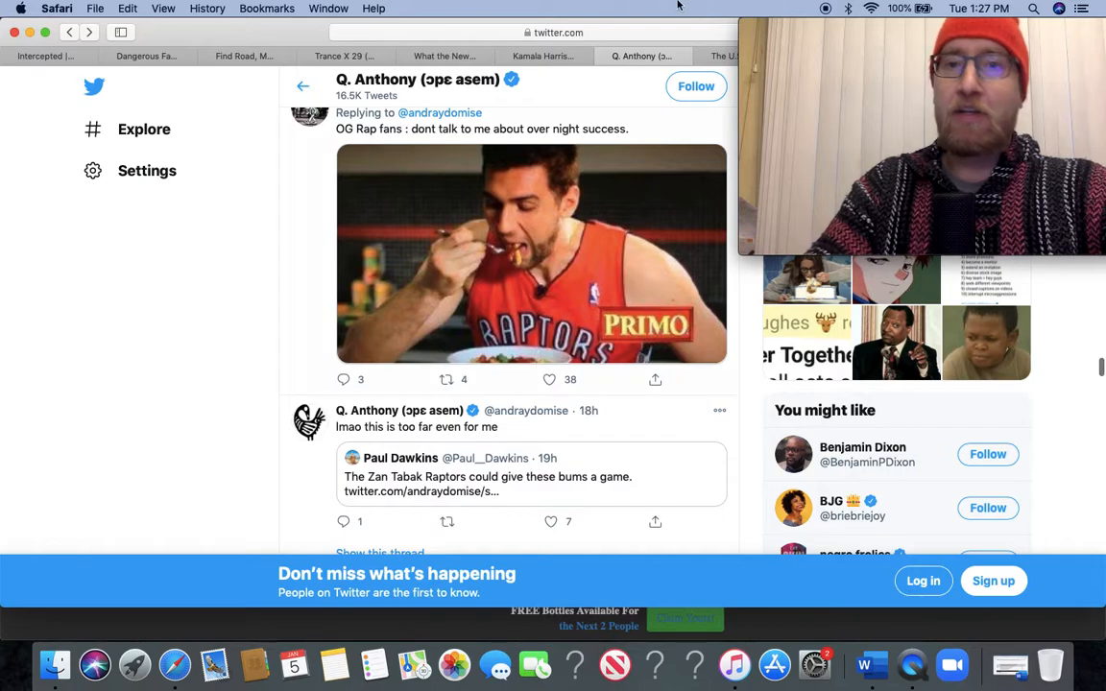